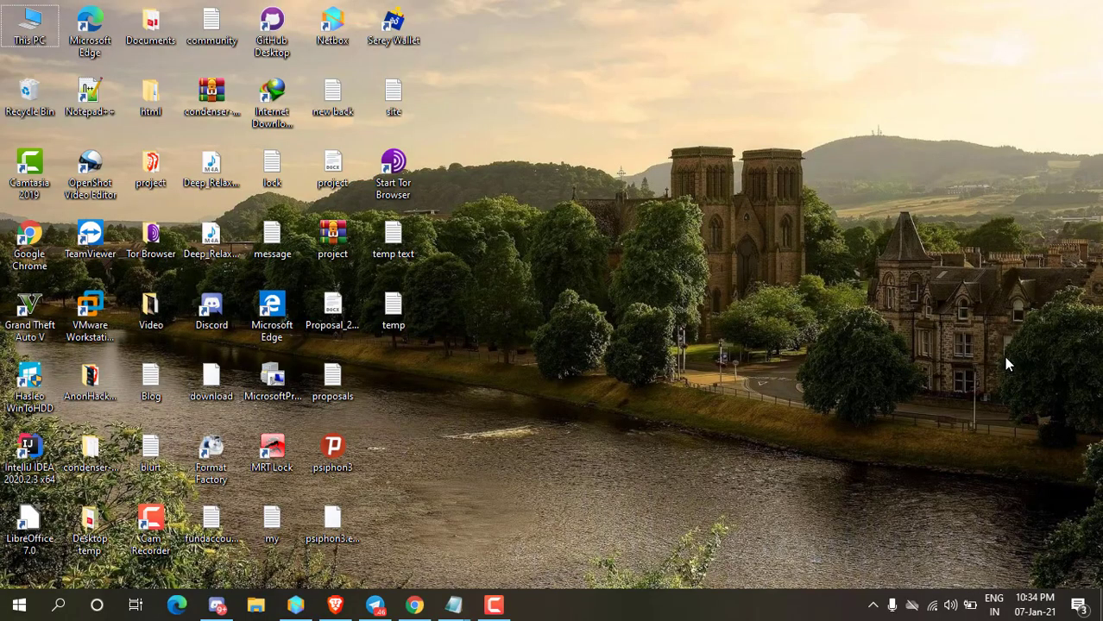
pyautogui.moveTo(698, 364)
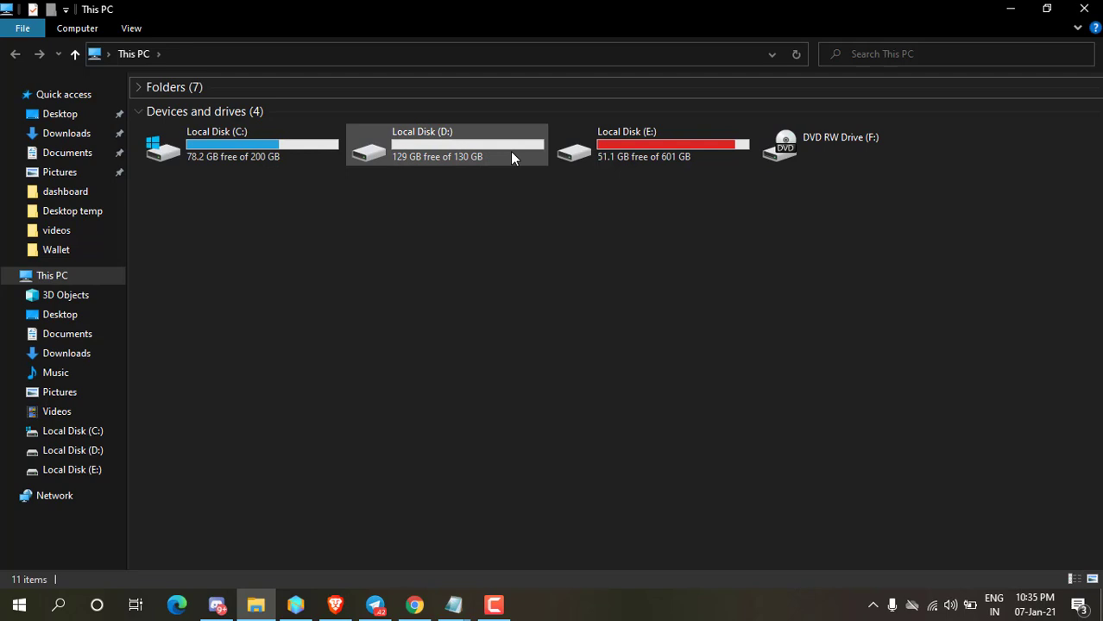
pyautogui.moveTo(471, 249)
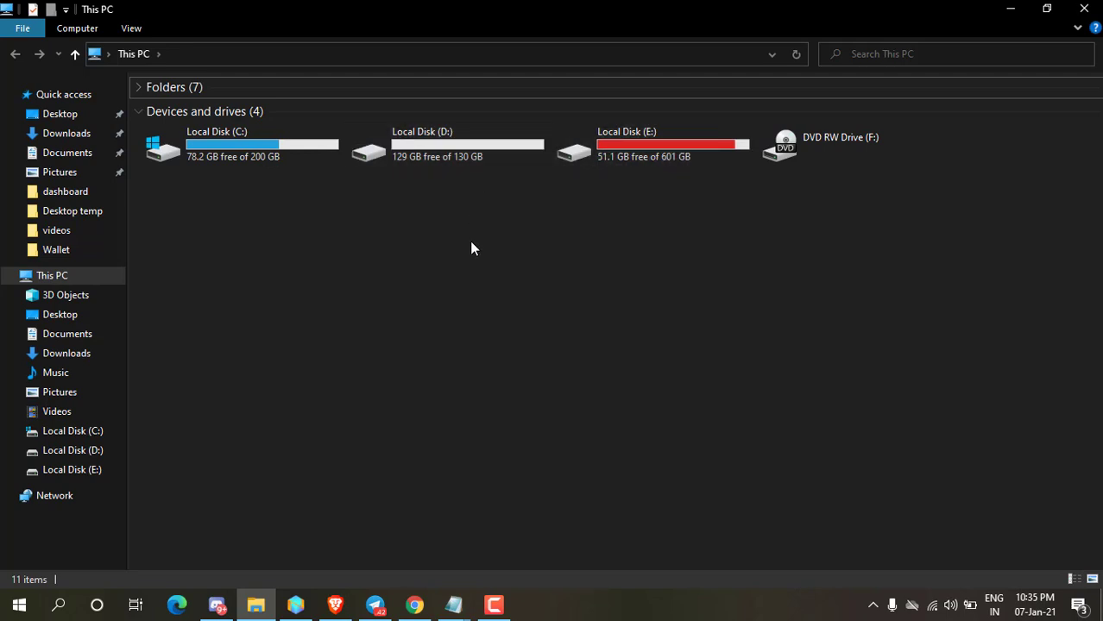
# Point out Local Disk (D:), 129 GB free of 130 GB, in This PC, then deselect it
pyautogui.click(446, 144)
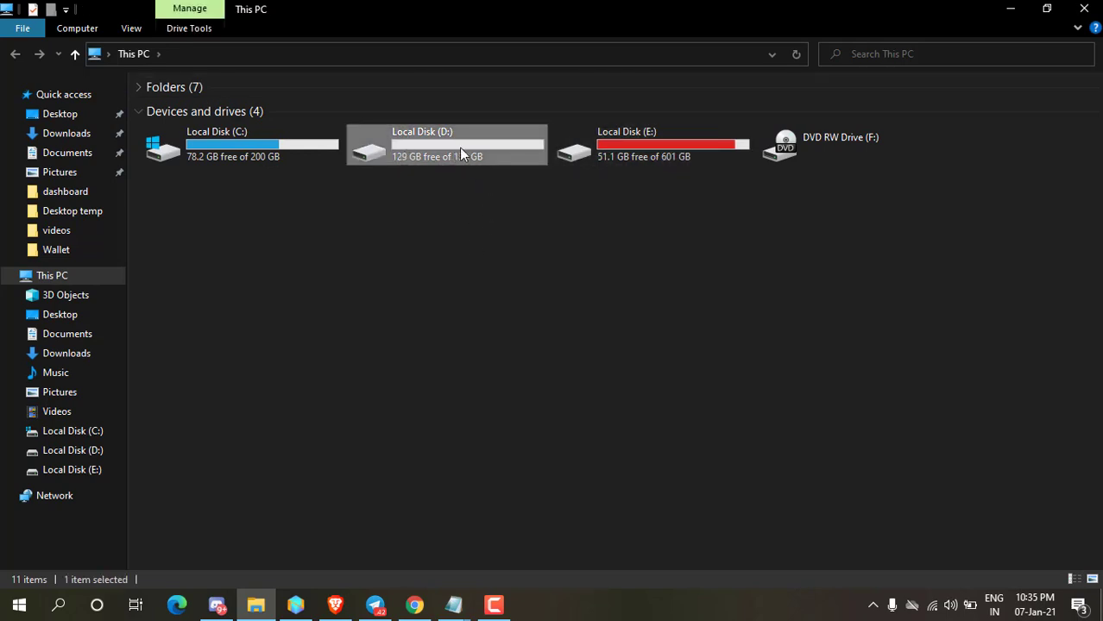
pyautogui.click(499, 249)
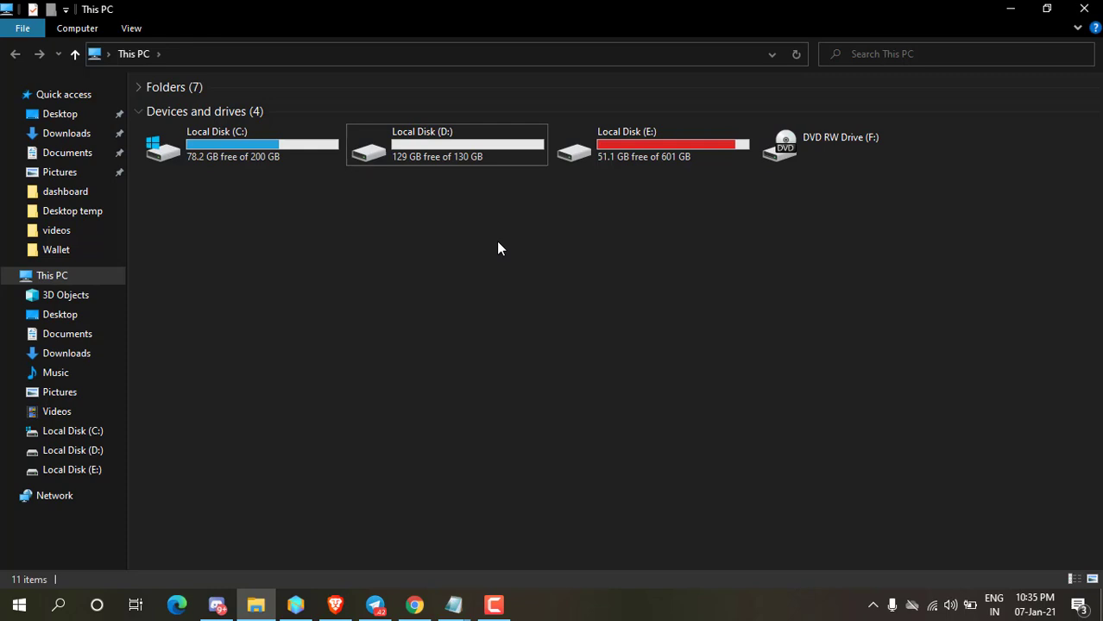
pyautogui.moveTo(20, 605)
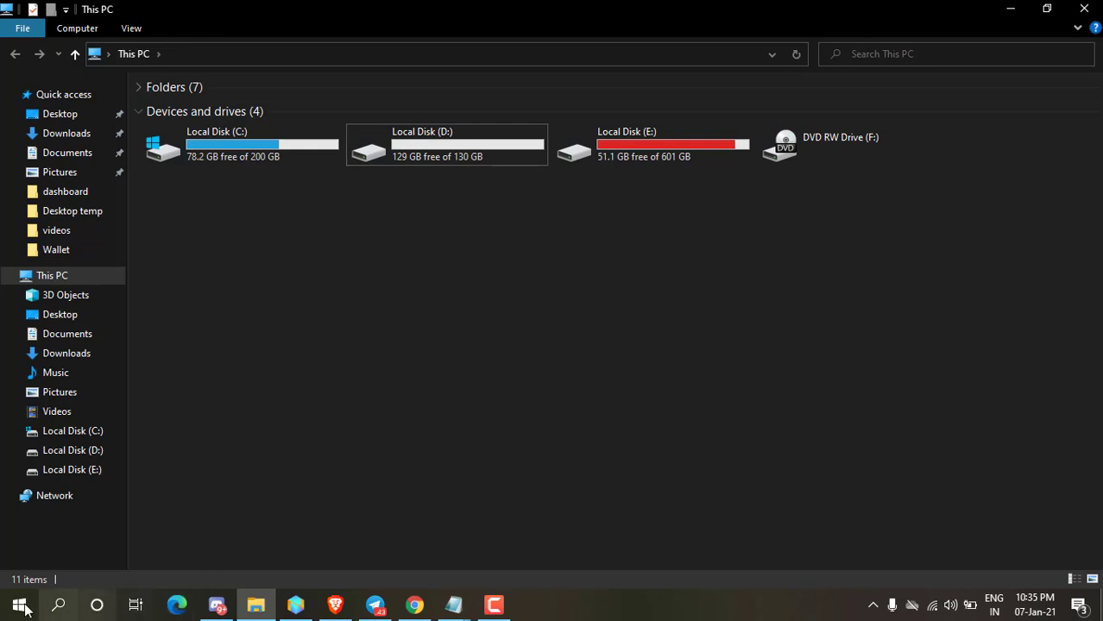
# Search Start for CMD and launch Command Prompt as administrator
pyautogui.click(19, 605)
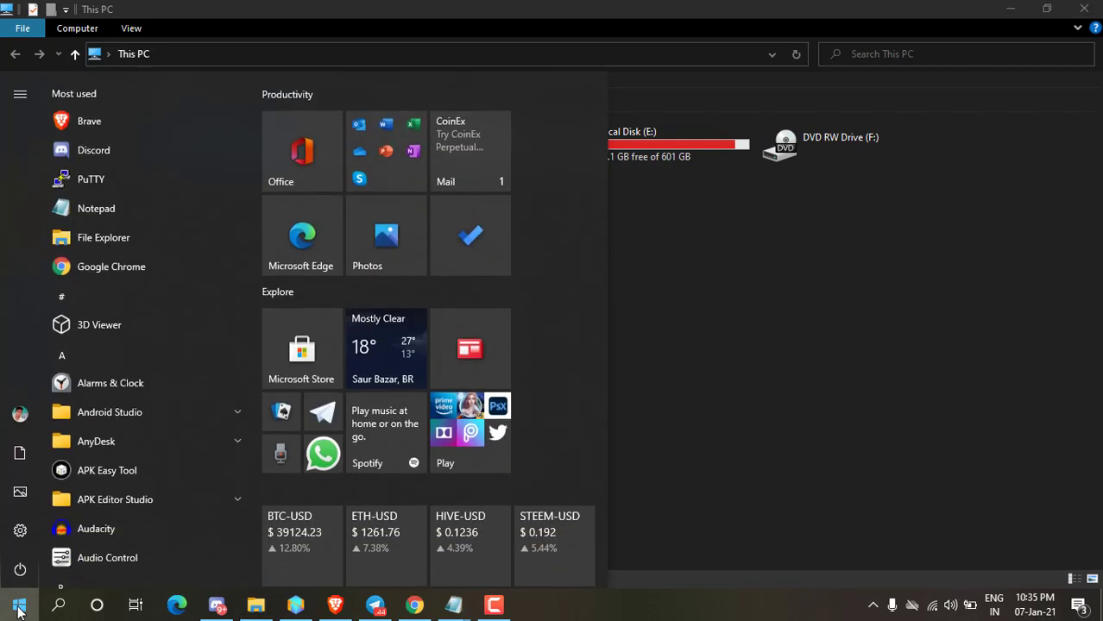
pyautogui.write('CMD')
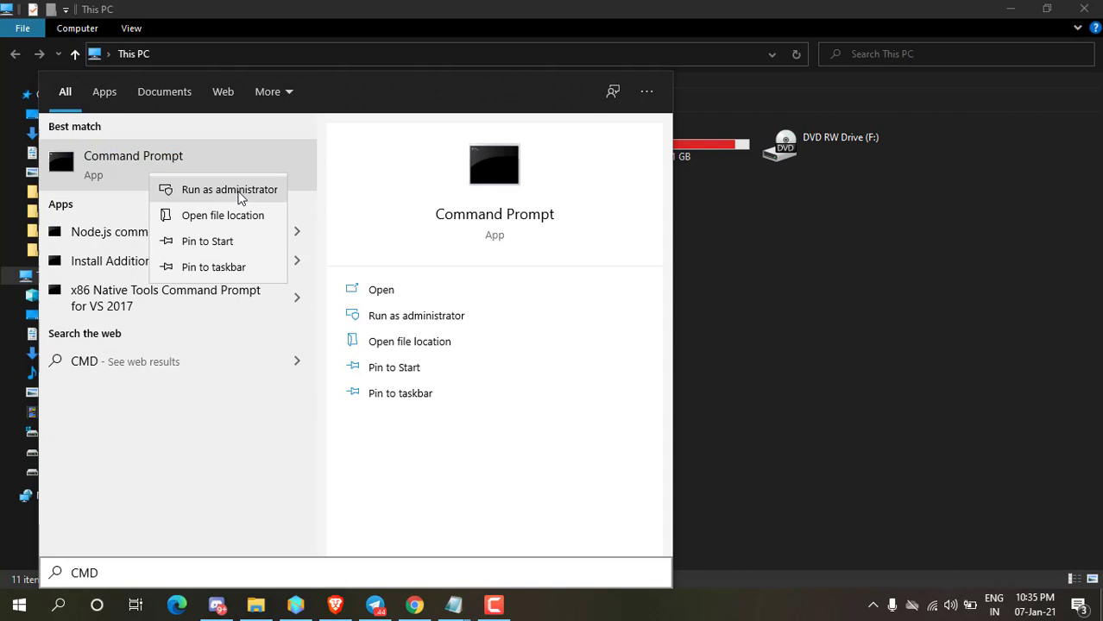
pyautogui.click(230, 189)
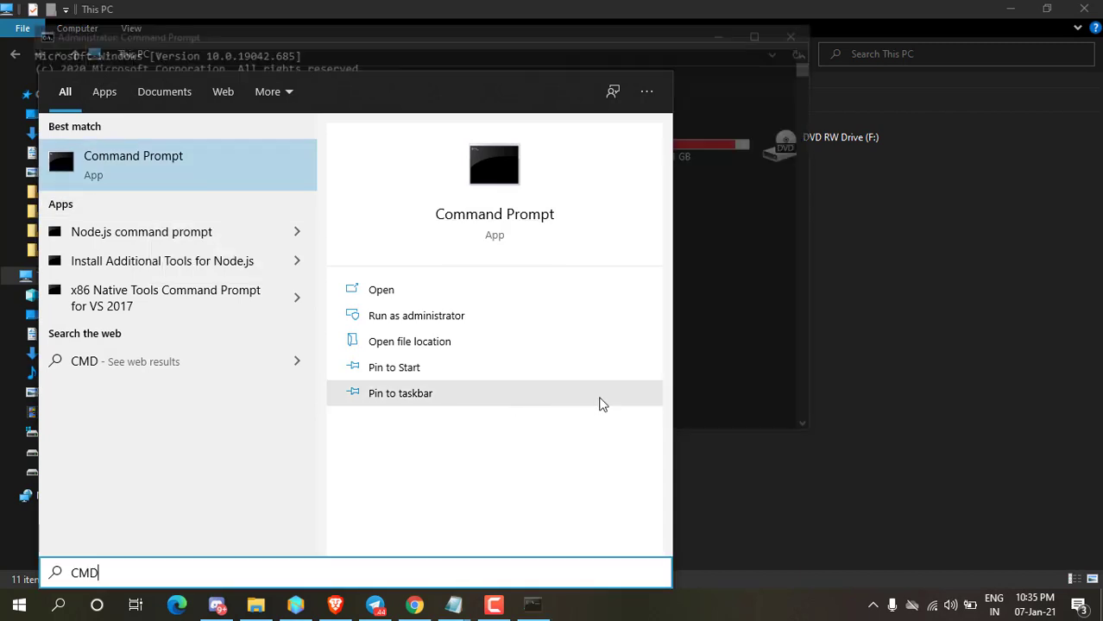
pyautogui.click(416, 315)
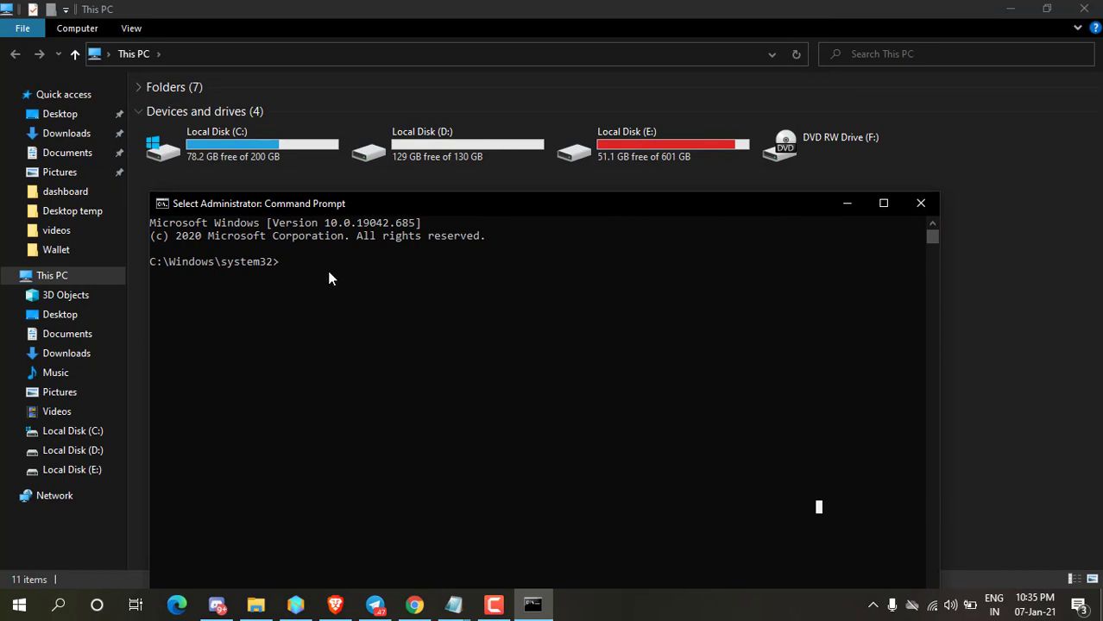
pyautogui.moveTo(315, 290)
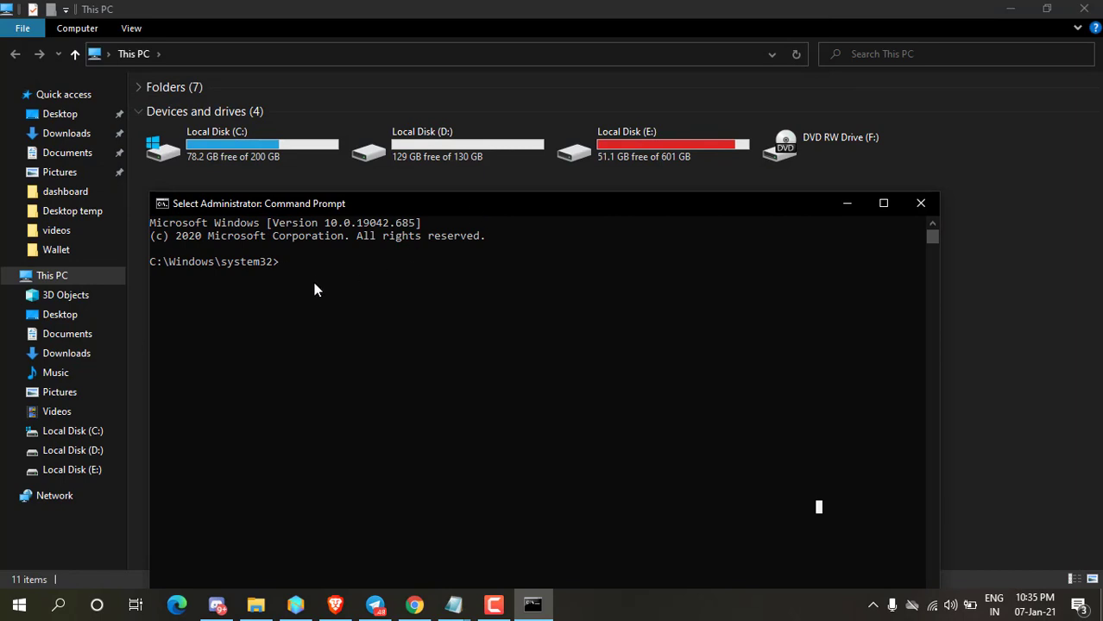
# Run DISKPART, then LIST VOLUME to show drive D as 130 GB Volume 3
pyautogui.write('DIS')
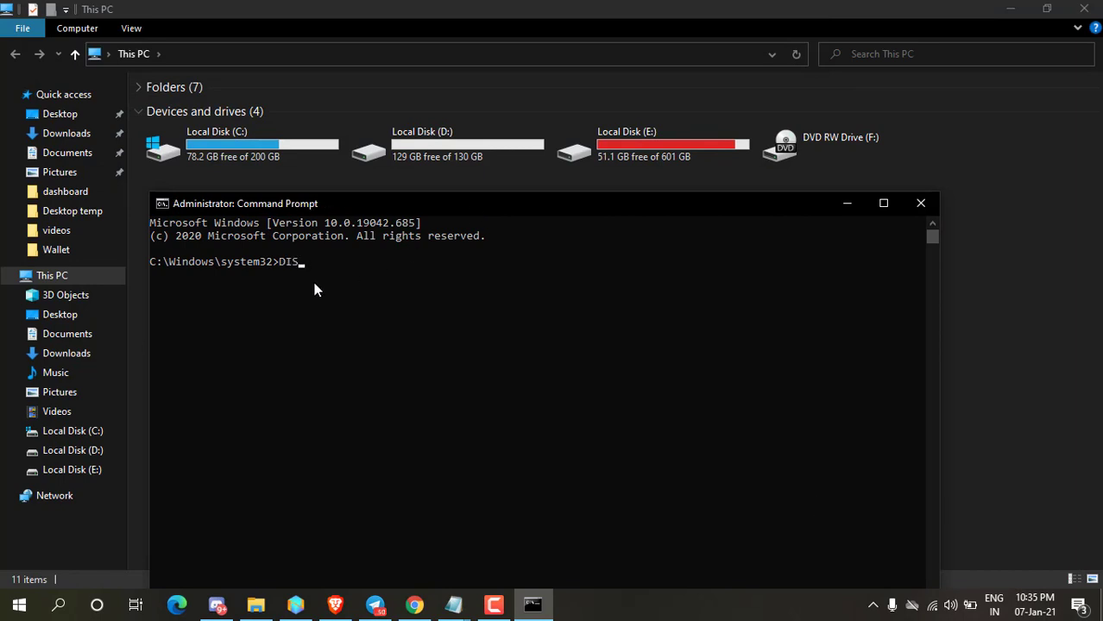
pyautogui.write('KPART')
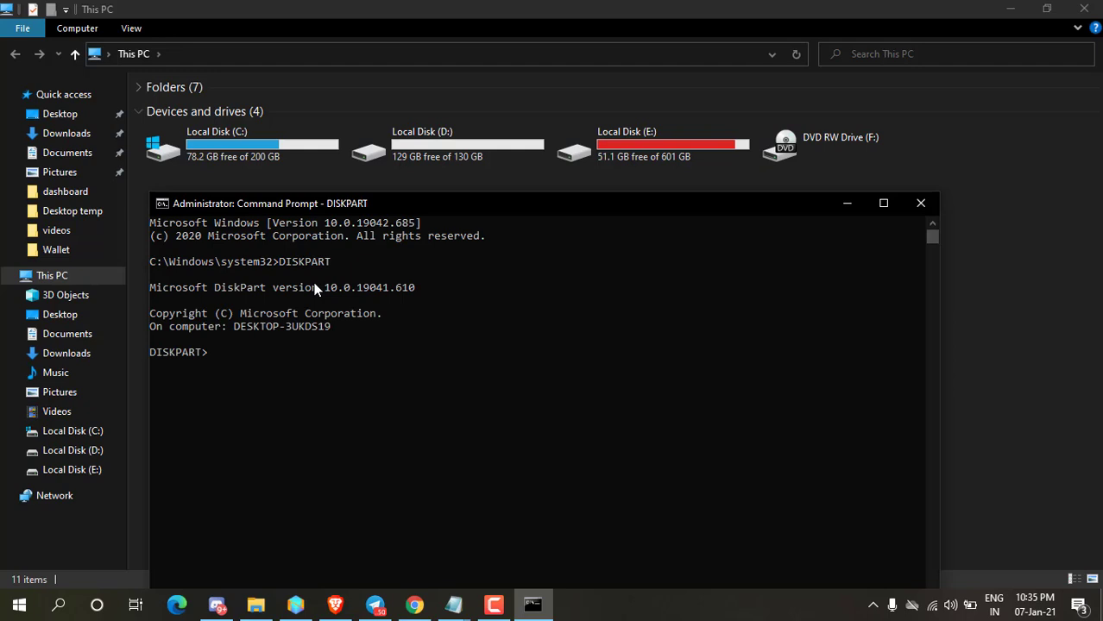
pyautogui.write('LIST')
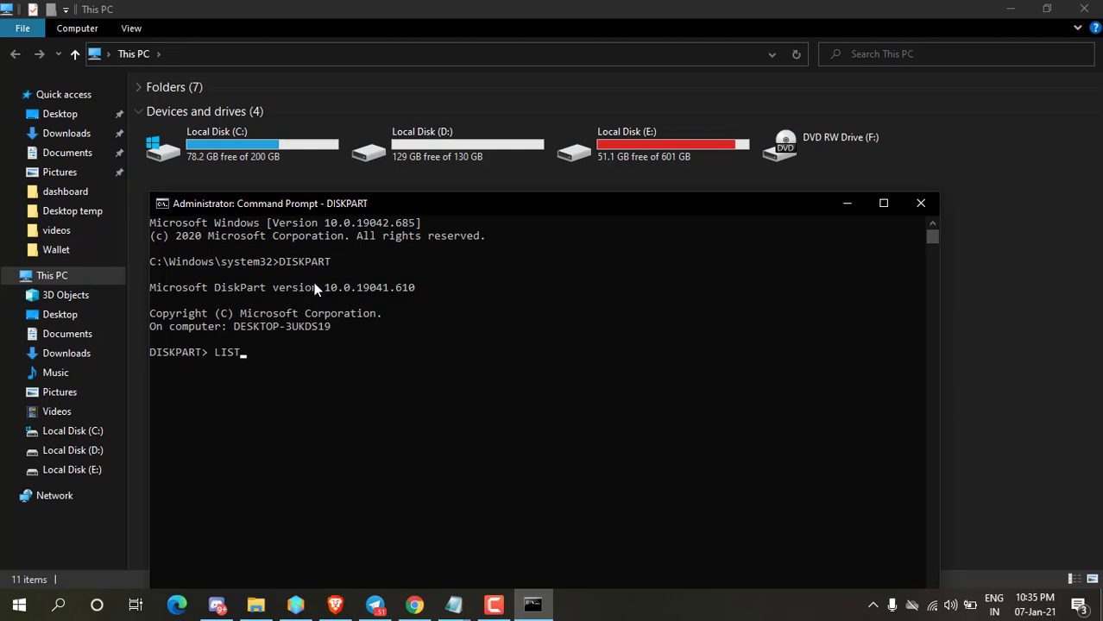
pyautogui.write('V')
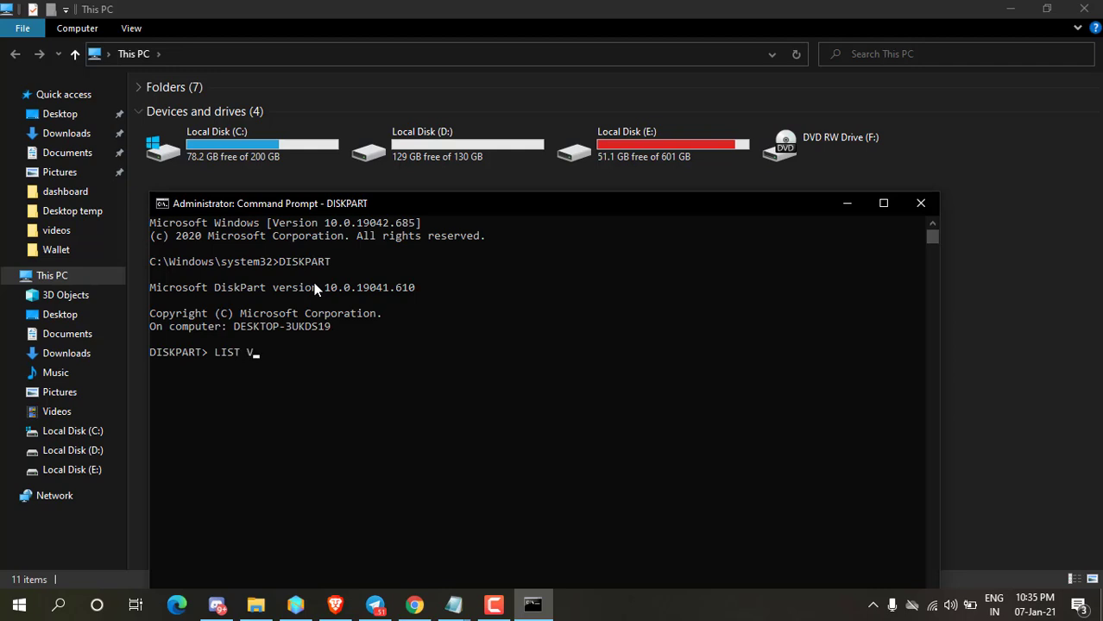
pyautogui.write('OLUME')
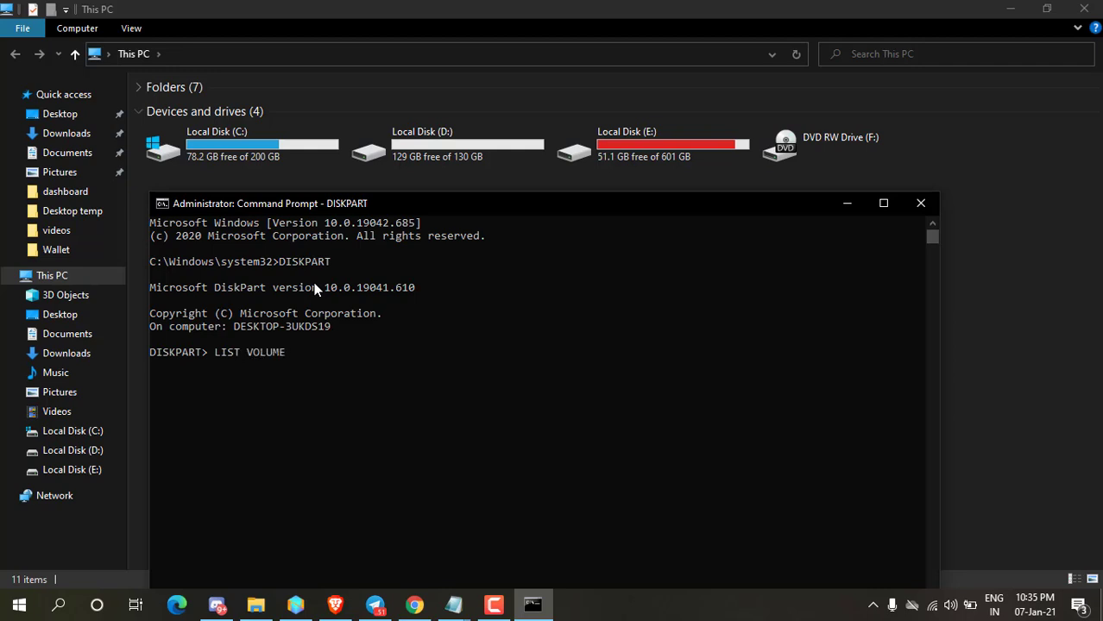
pyautogui.press('Return')
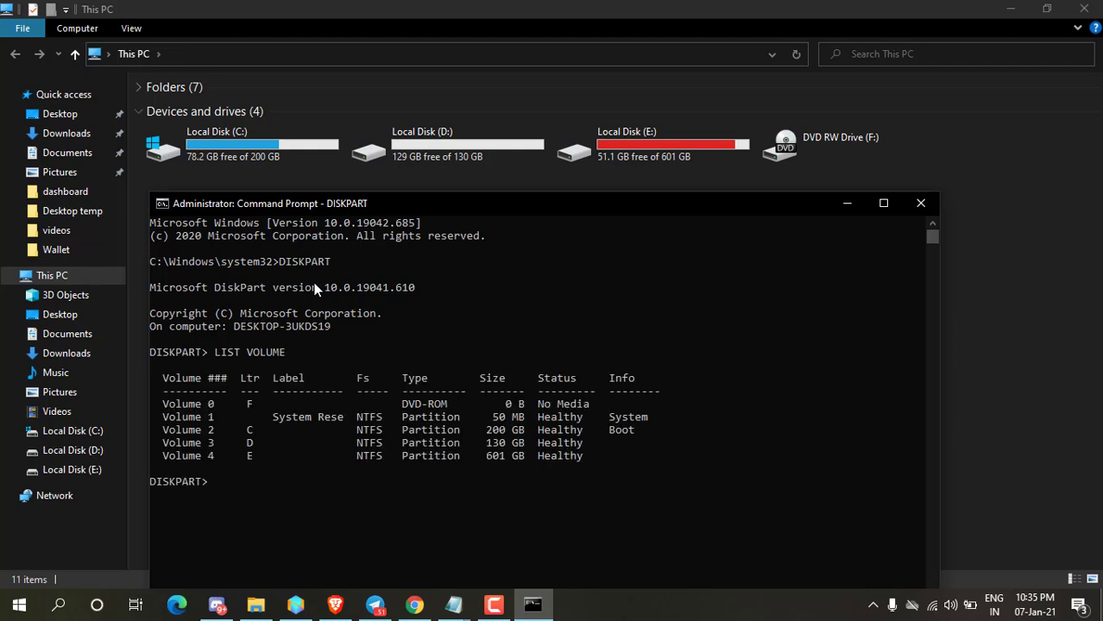
pyautogui.moveTo(377, 208)
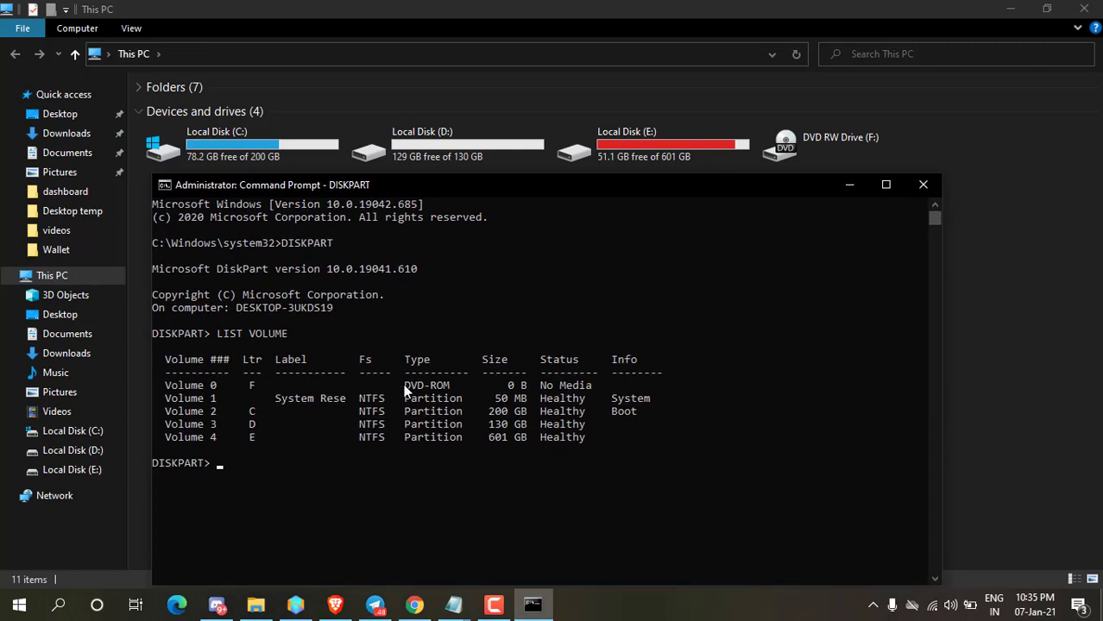
pyautogui.moveTo(446, 144)
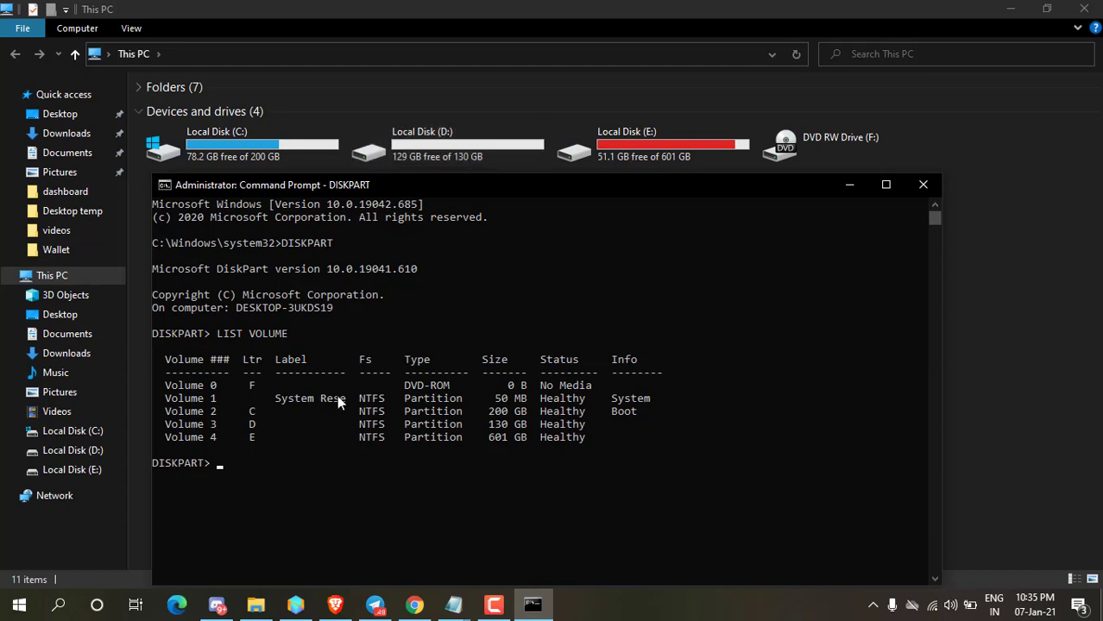
pyautogui.moveTo(221, 429)
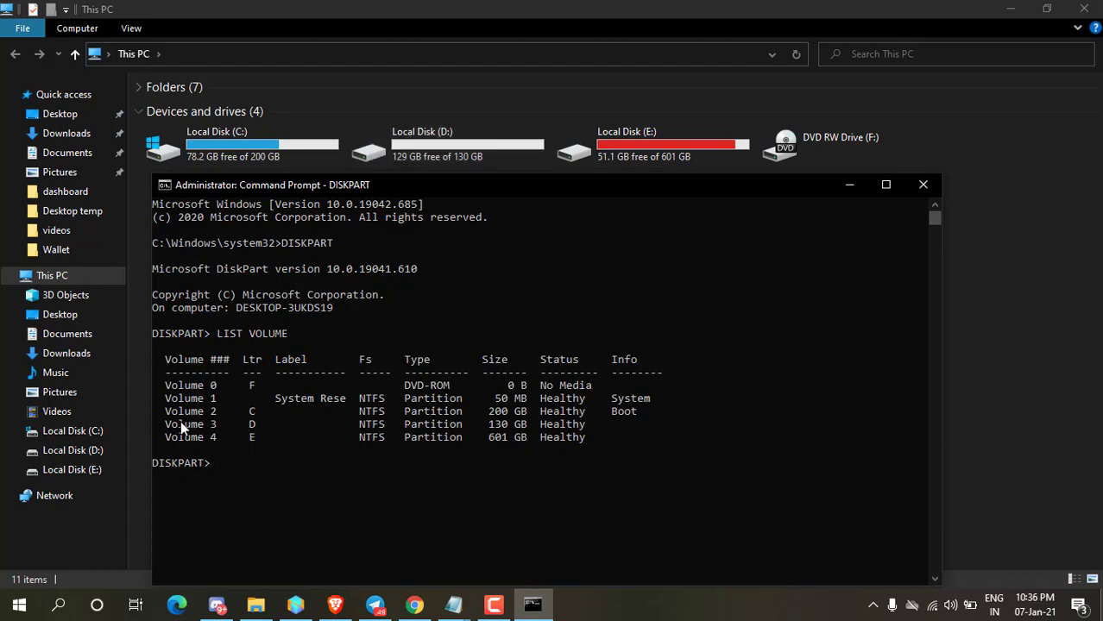
pyautogui.moveTo(214, 429)
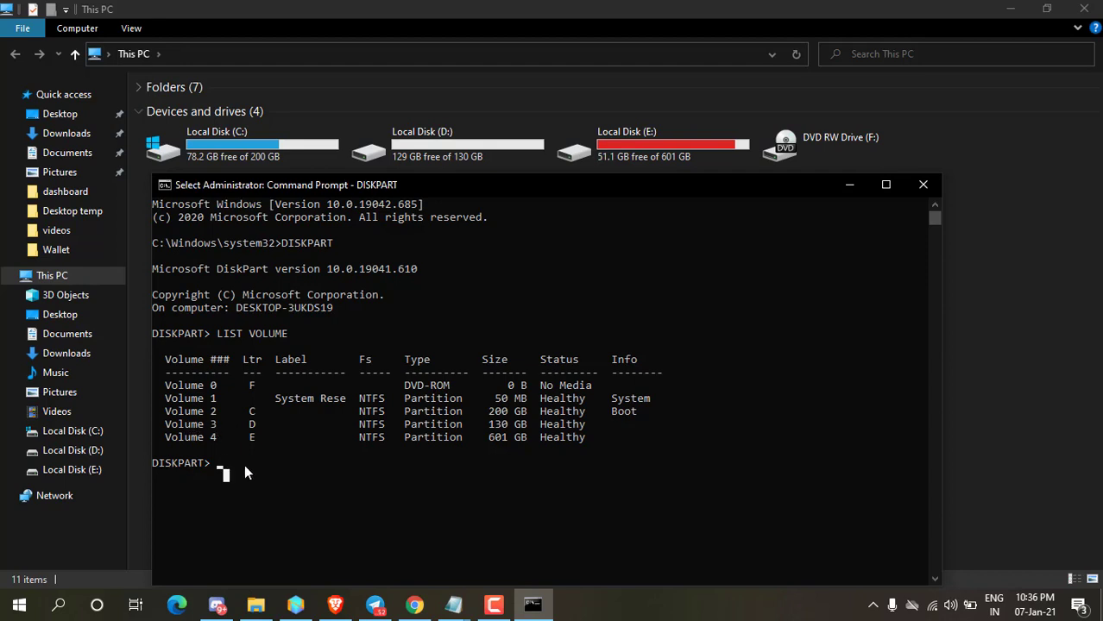
# Enter SELECT VOLUME 3 to target the 130 GB D drive
pyautogui.write('SELECT')
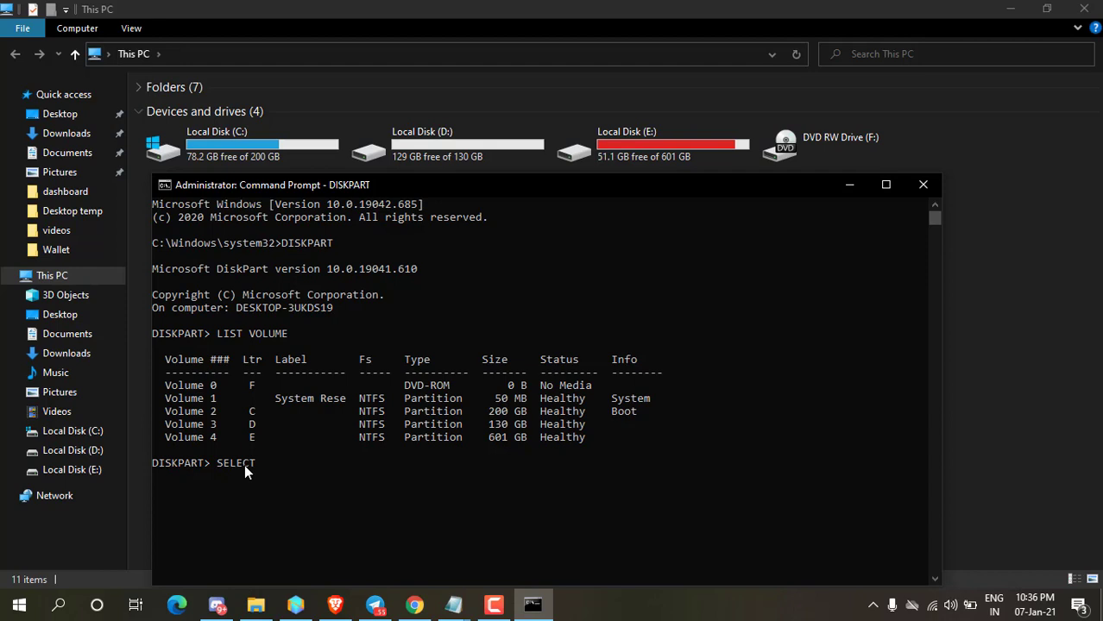
pyautogui.write('VOLUME')
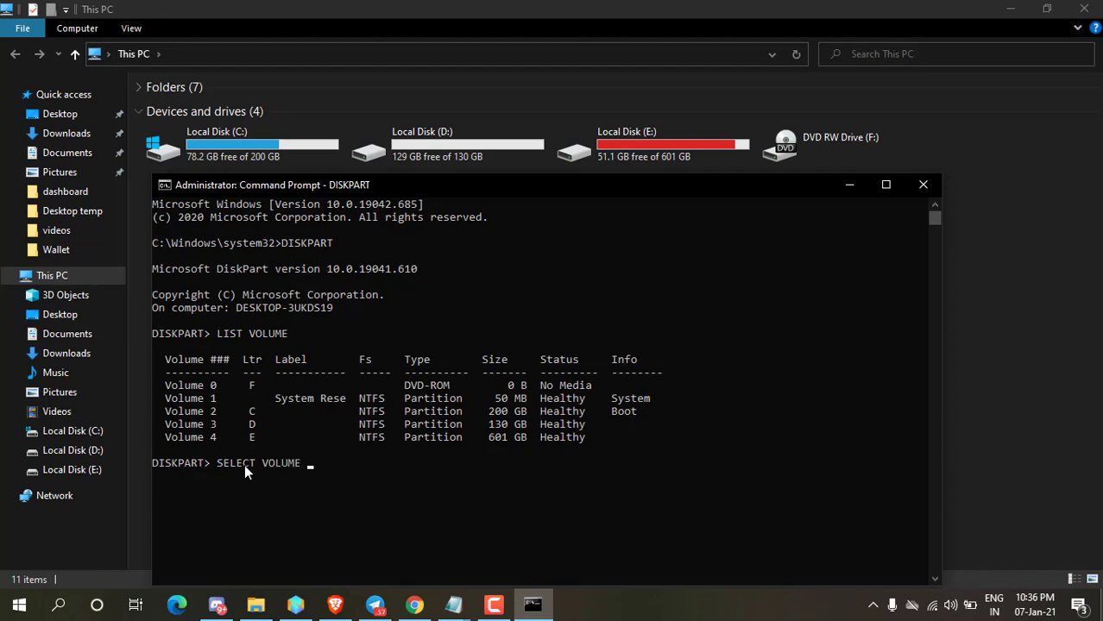
pyautogui.write('3')
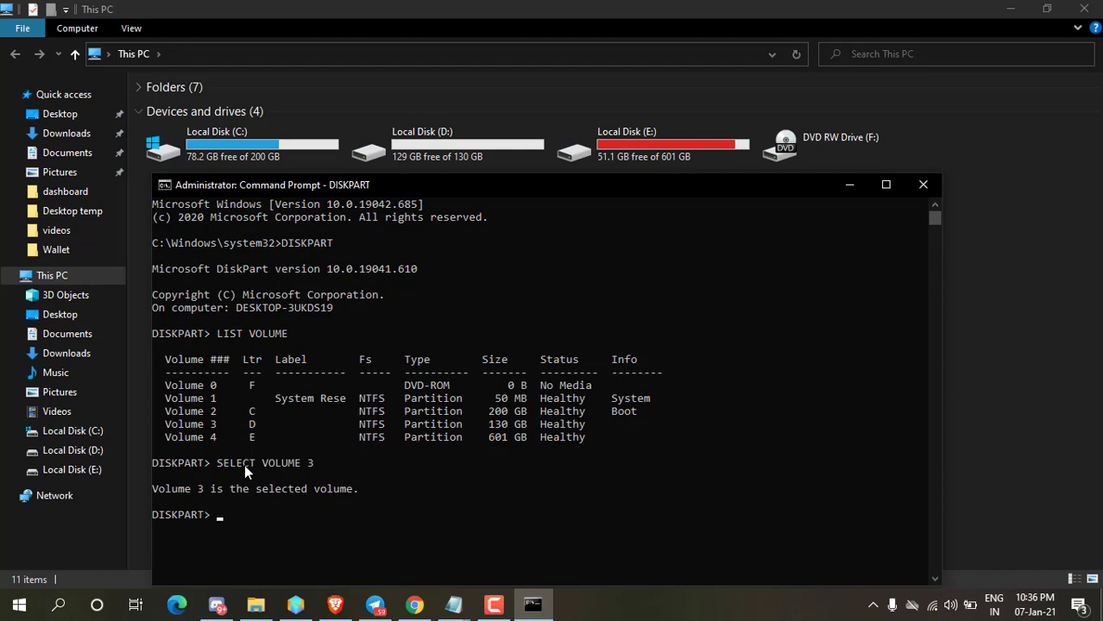
# Run REMOVE LETTER D on Volume 3, hiding D from This PC
pyautogui.write('REMOVE')
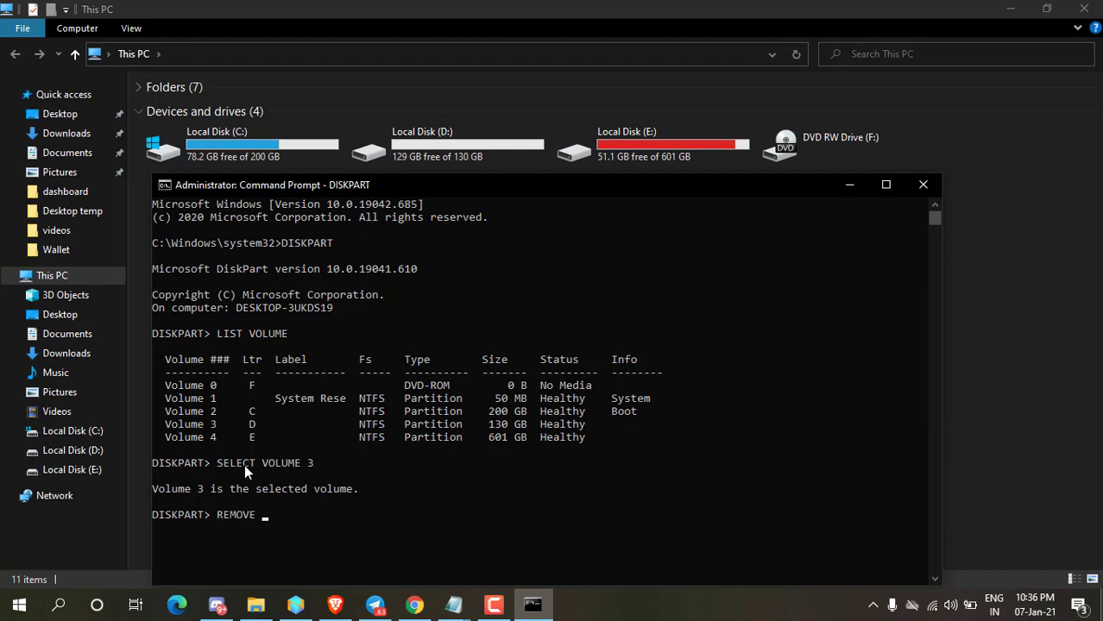
pyautogui.write('LETTER')
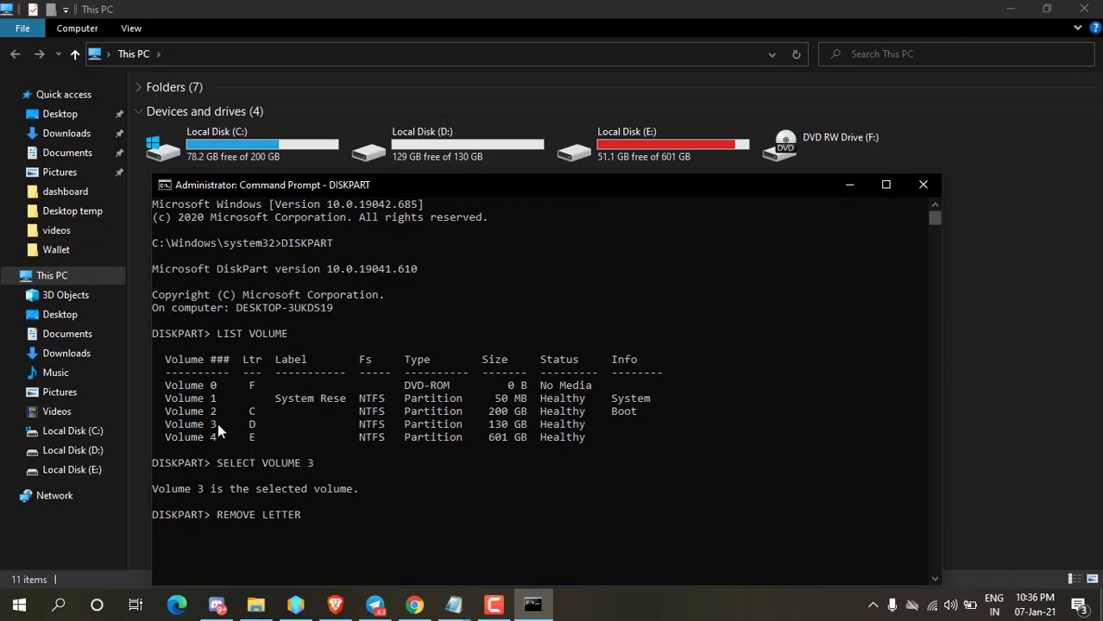
pyautogui.moveTo(326, 524)
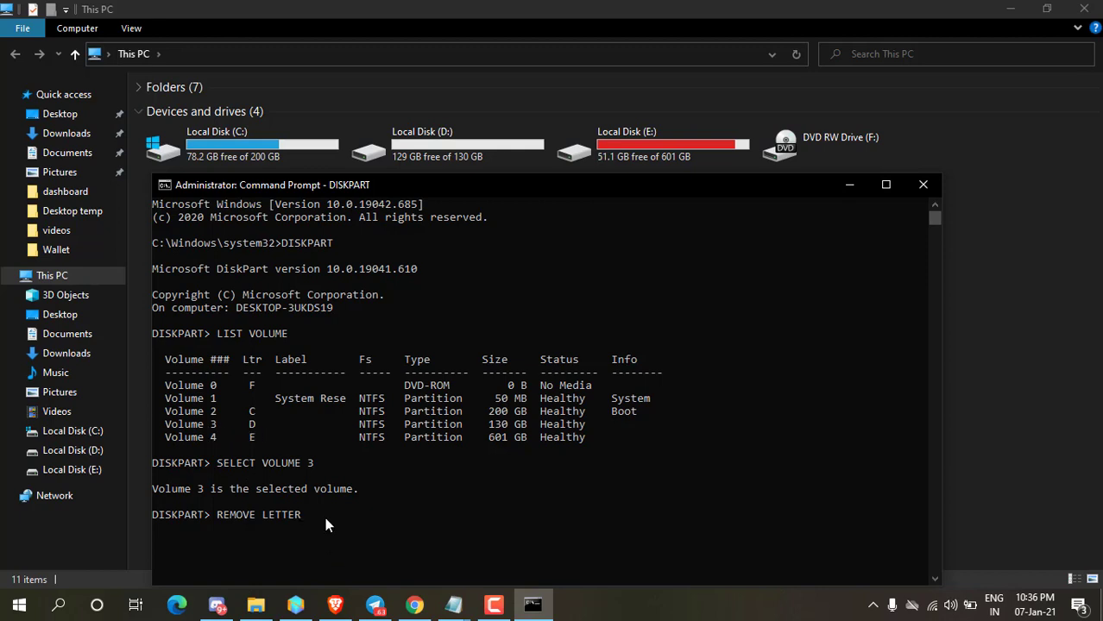
pyautogui.write('D')
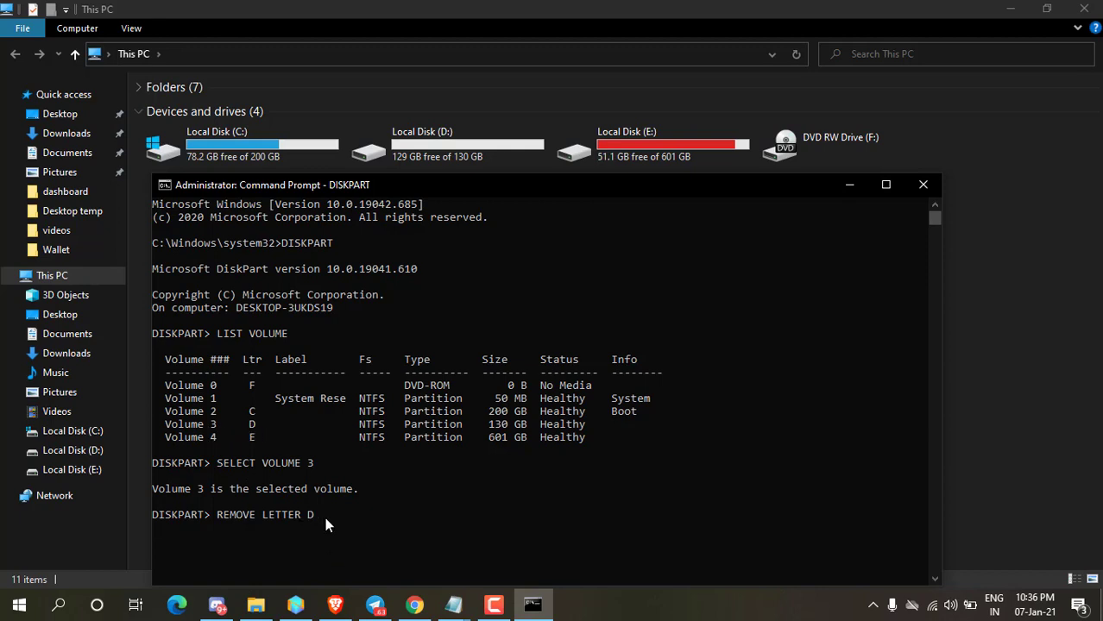
pyautogui.press('Return')
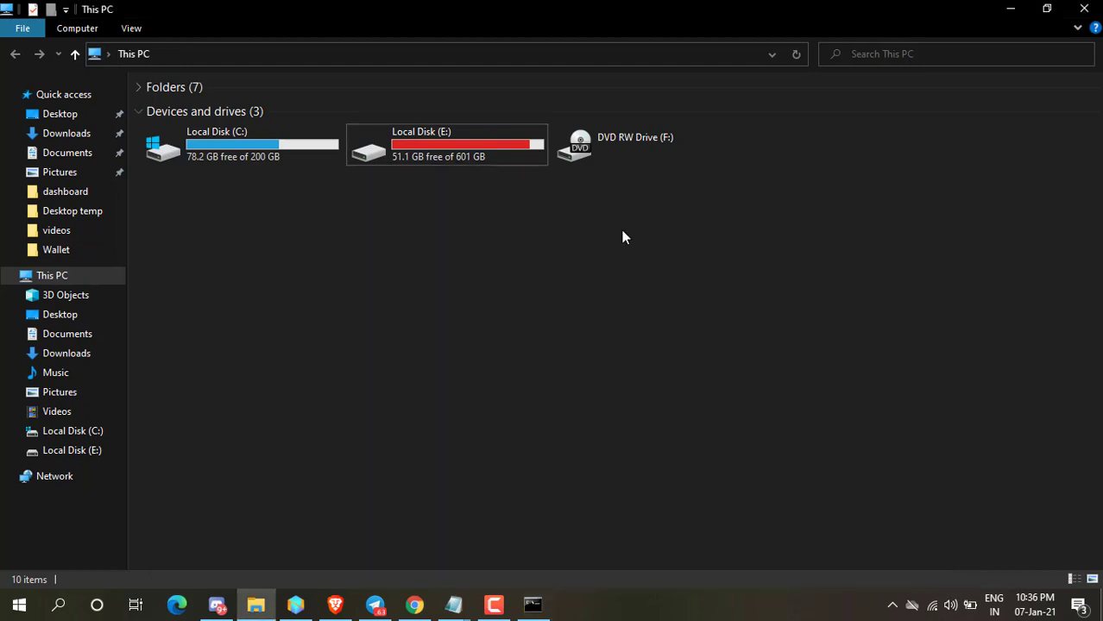
pyautogui.moveTo(183, 238)
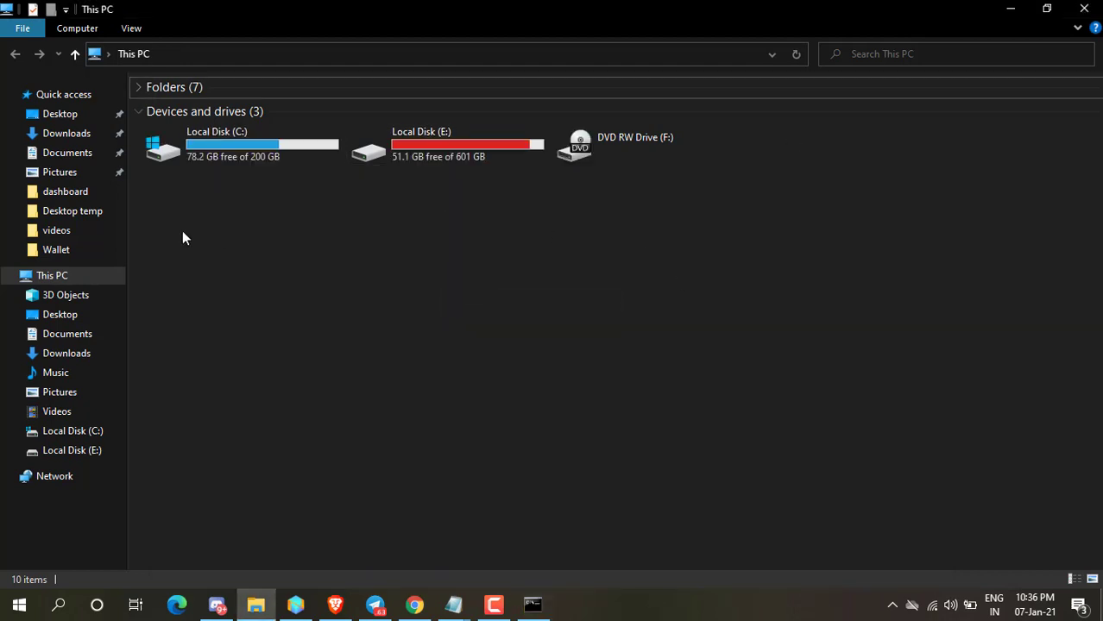
pyautogui.moveTo(550, 275)
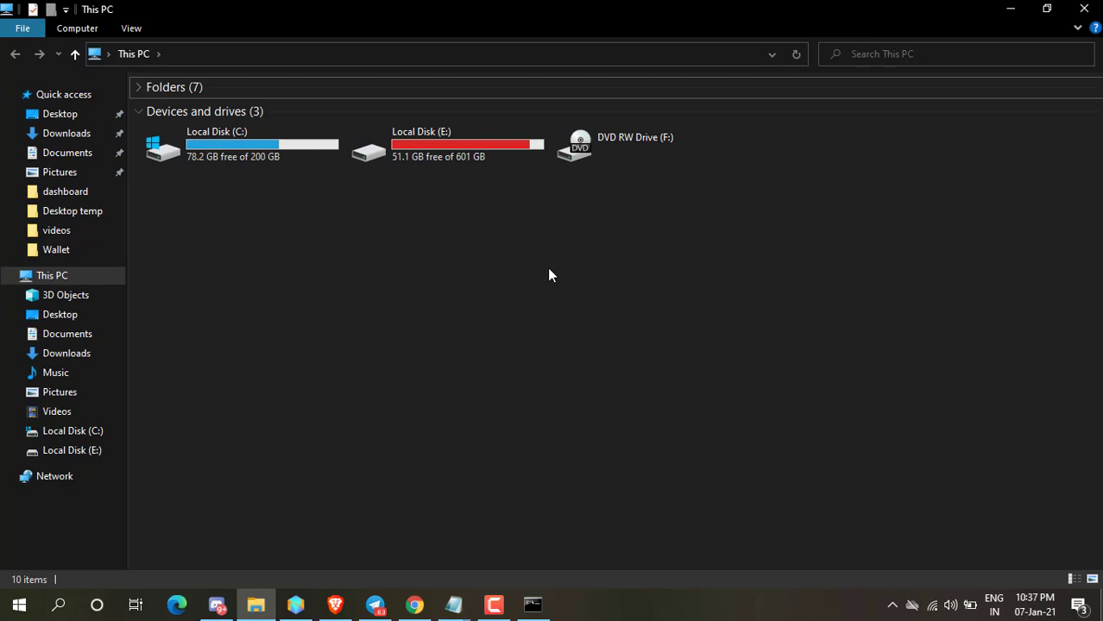
pyautogui.moveTo(457, 185)
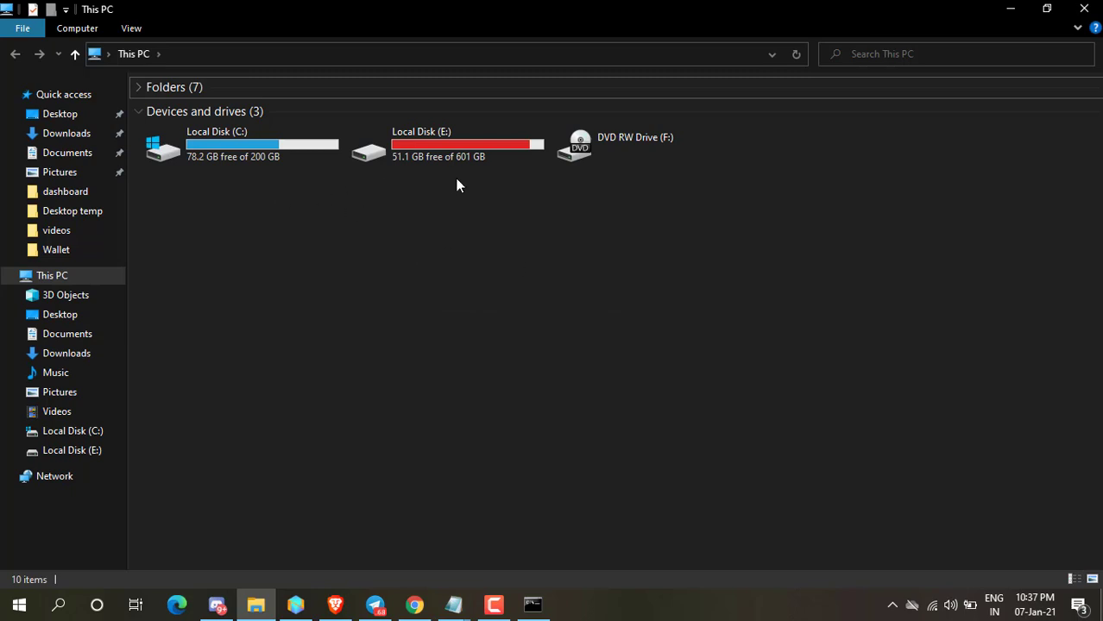
pyautogui.moveTo(343, 239)
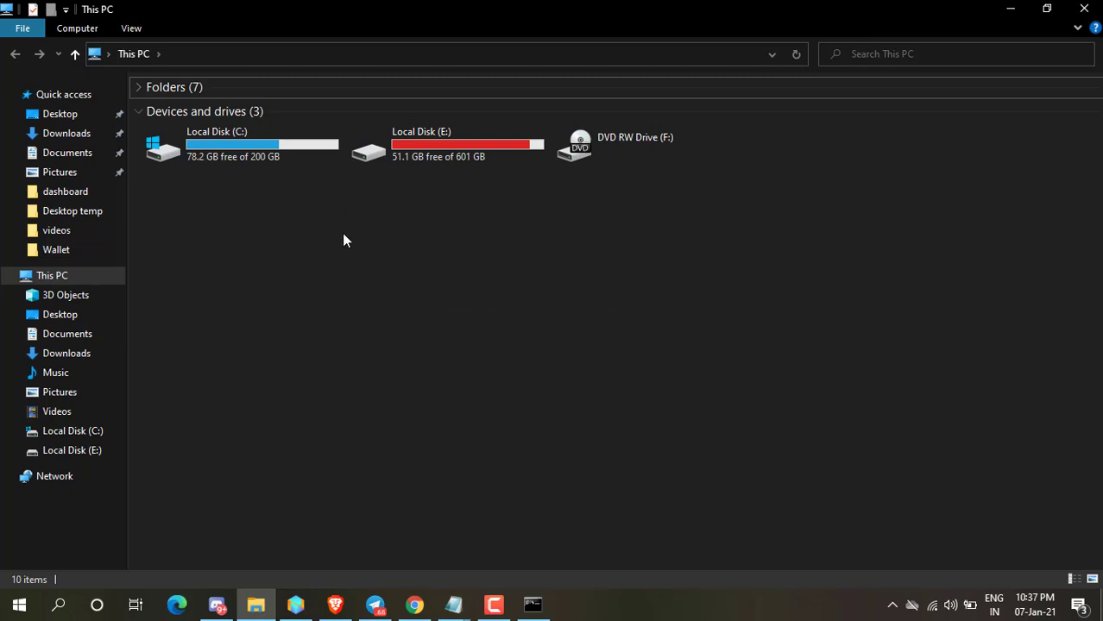
pyautogui.moveTo(483, 353)
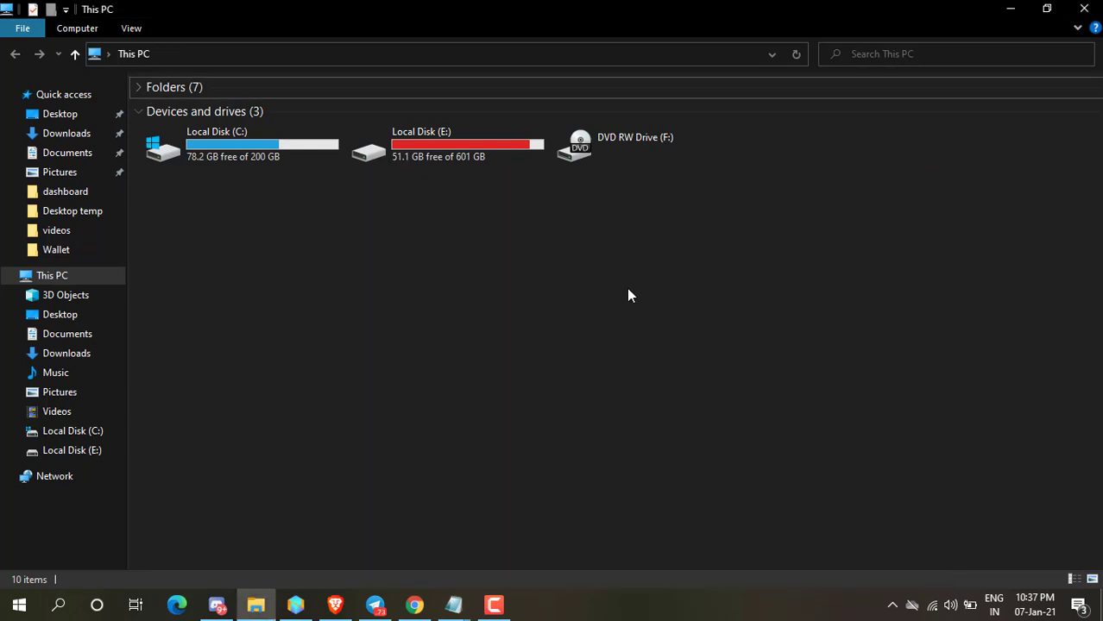
# Search CMD and run Command Prompt as administrator from its right-click menu
pyautogui.write('CMD')
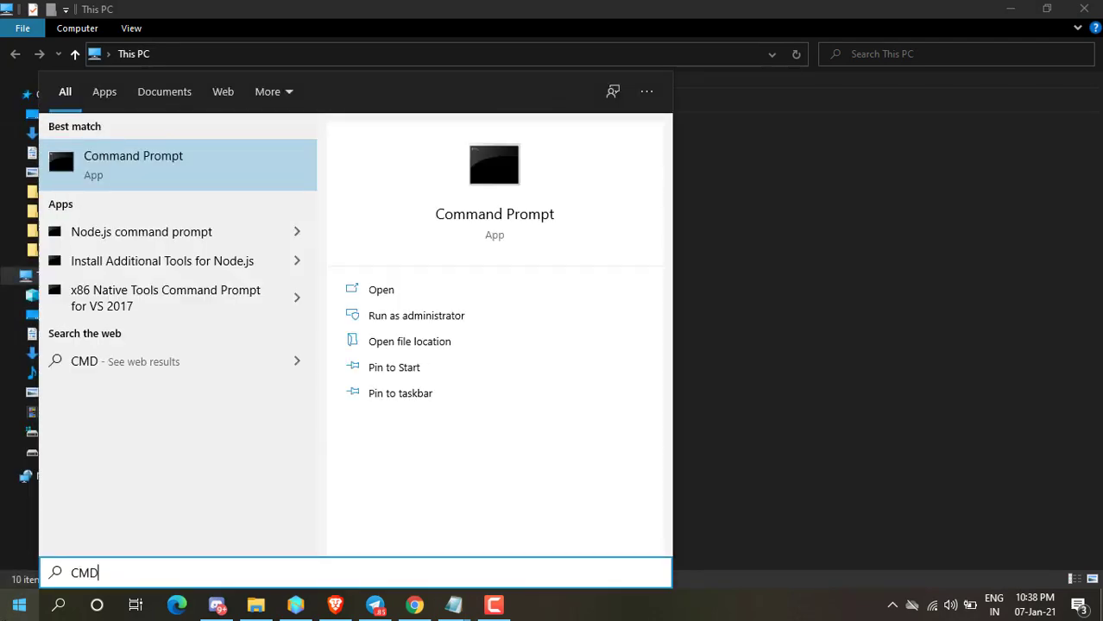
pyautogui.rightClick(133, 164)
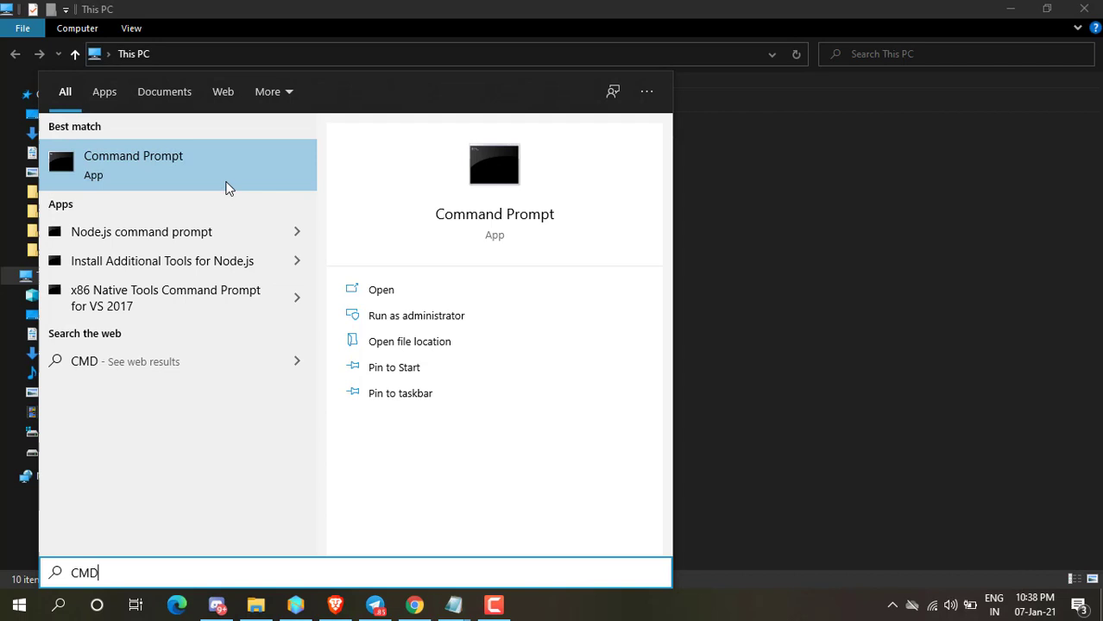
pyautogui.click(416, 315)
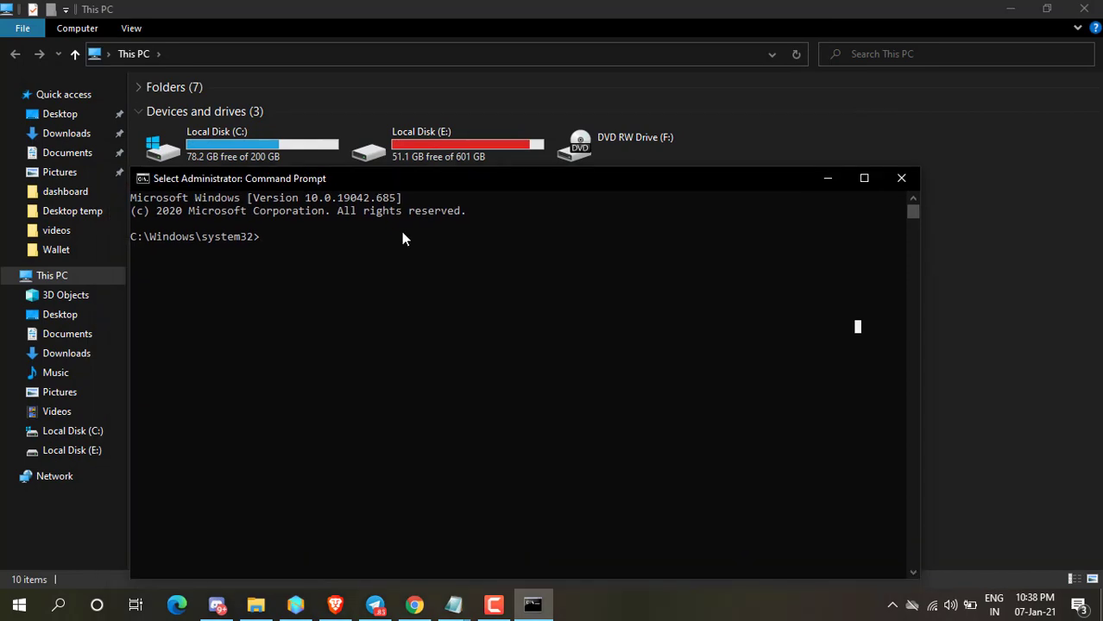
# Run DISKPART and LIST VOLUME, showing Volume 3 (130 GB) without a letter
pyautogui.write('DISKPART')
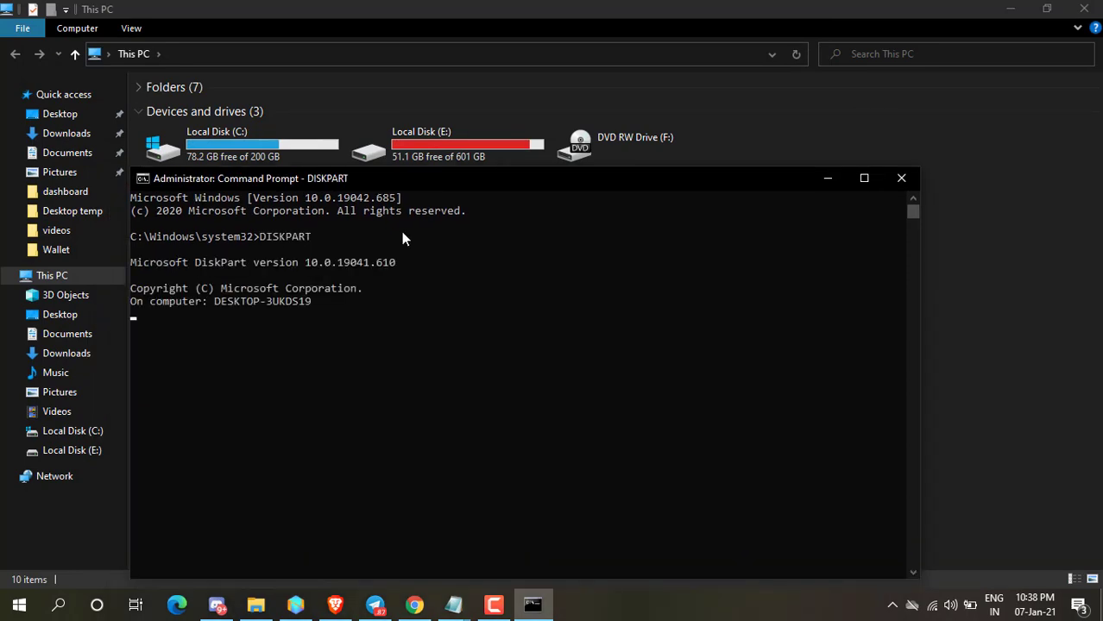
pyautogui.press('Return')
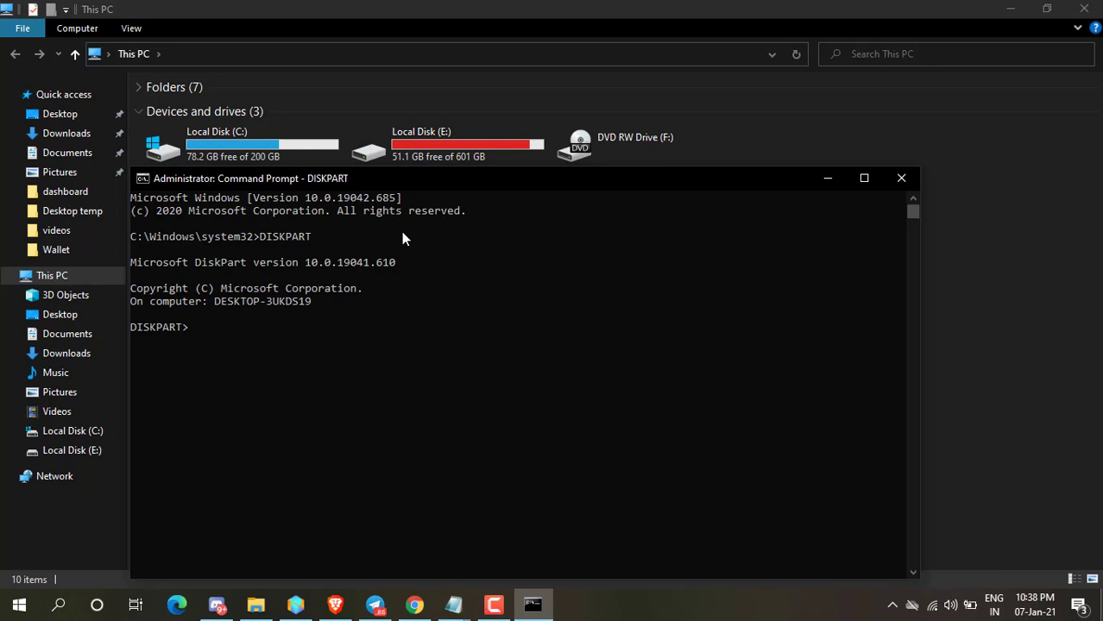
pyautogui.write('LIST')
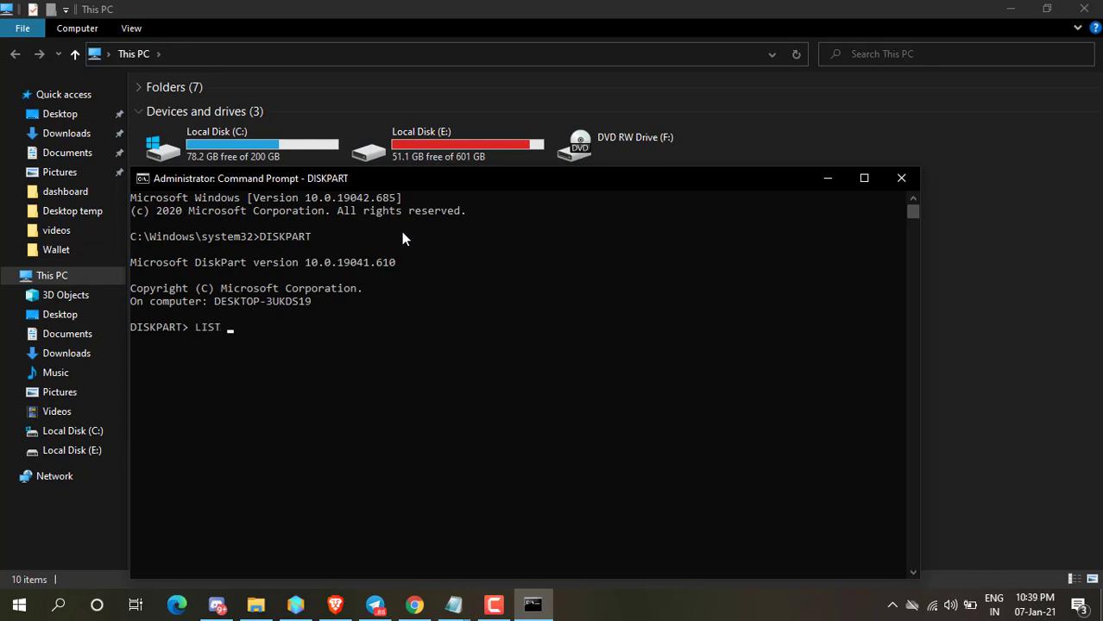
pyautogui.write('VOLUME')
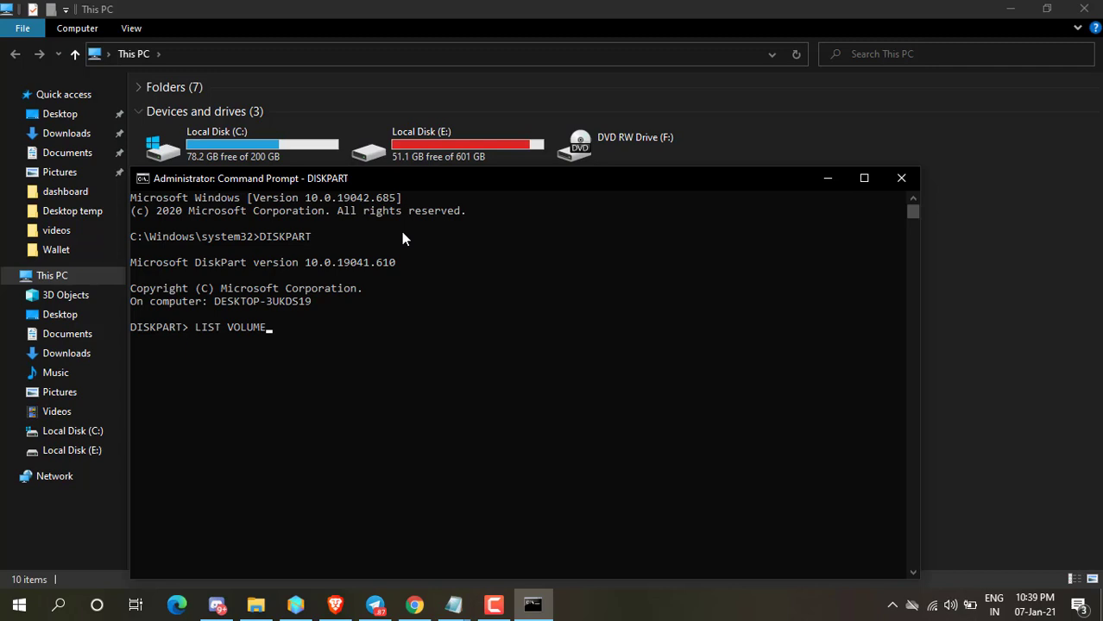
pyautogui.press('Return')
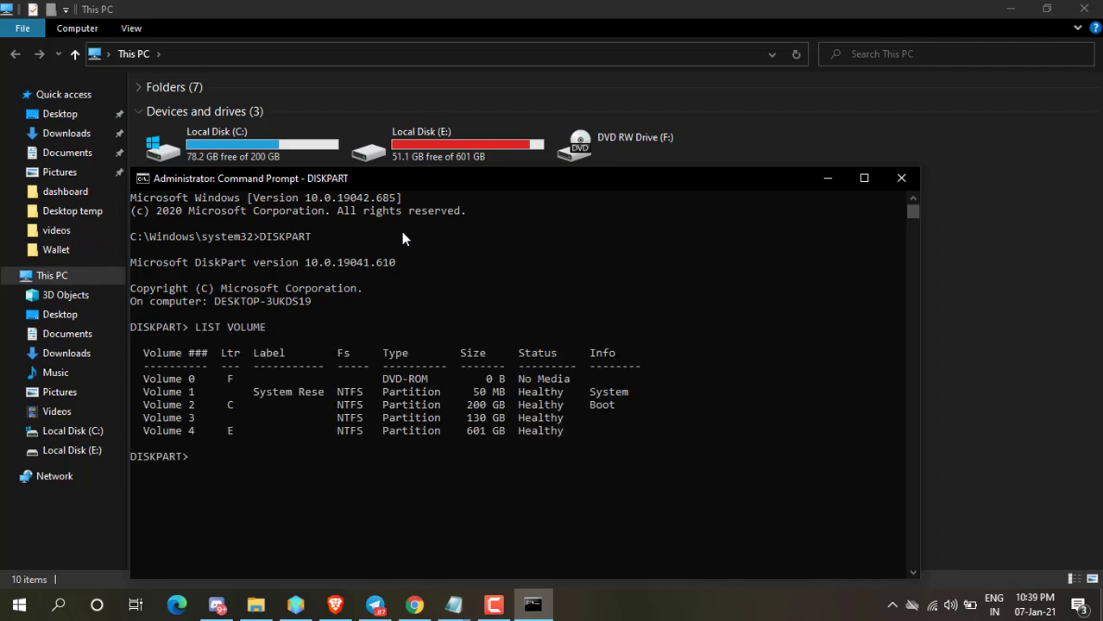
pyautogui.moveTo(181, 444)
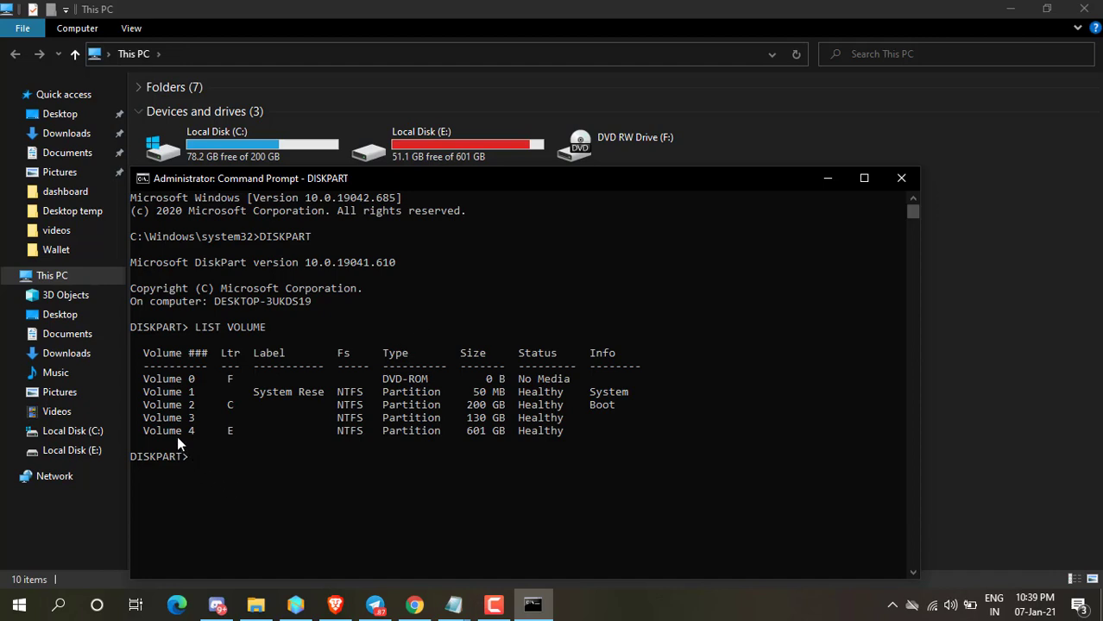
pyautogui.moveTo(200, 424)
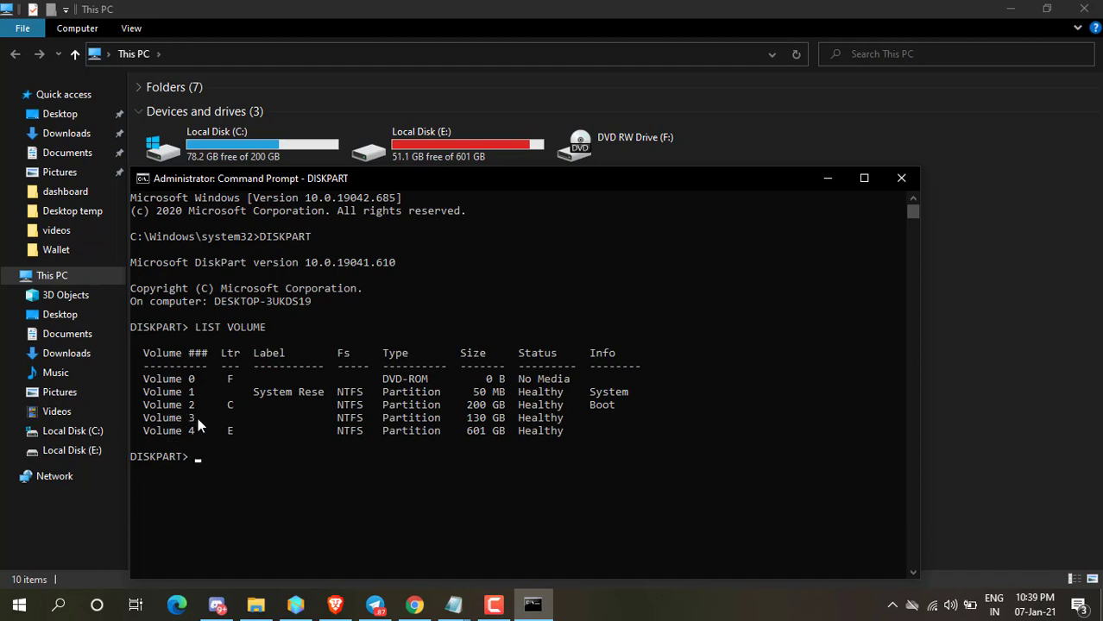
pyautogui.moveTo(475, 427)
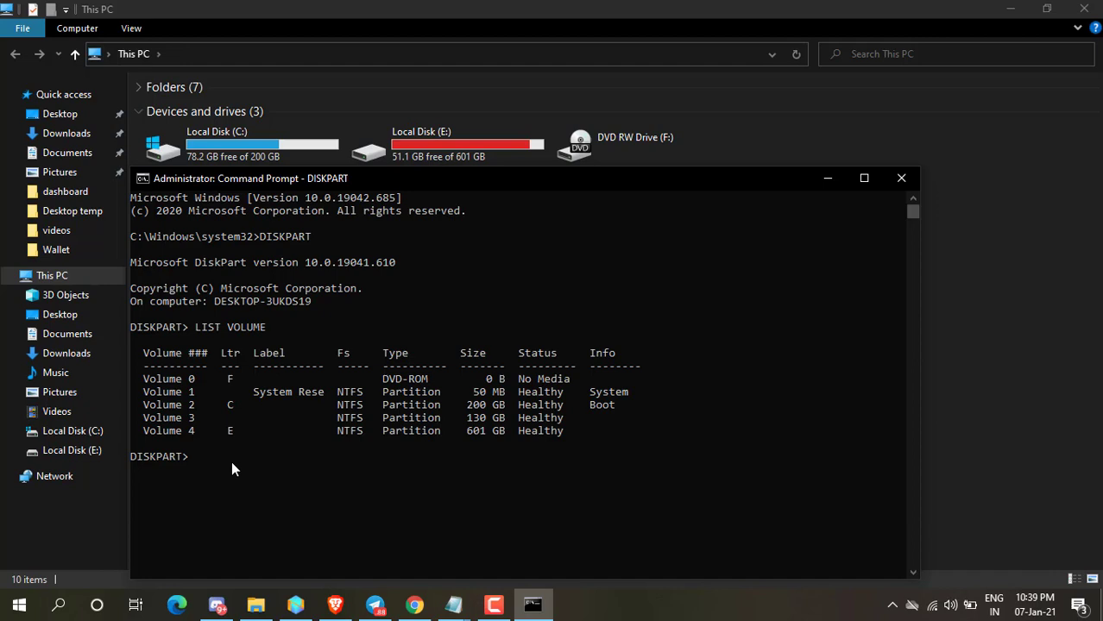
# Enter SELECT VOLUME to choose Volume 3 again
pyautogui.write('SEL')
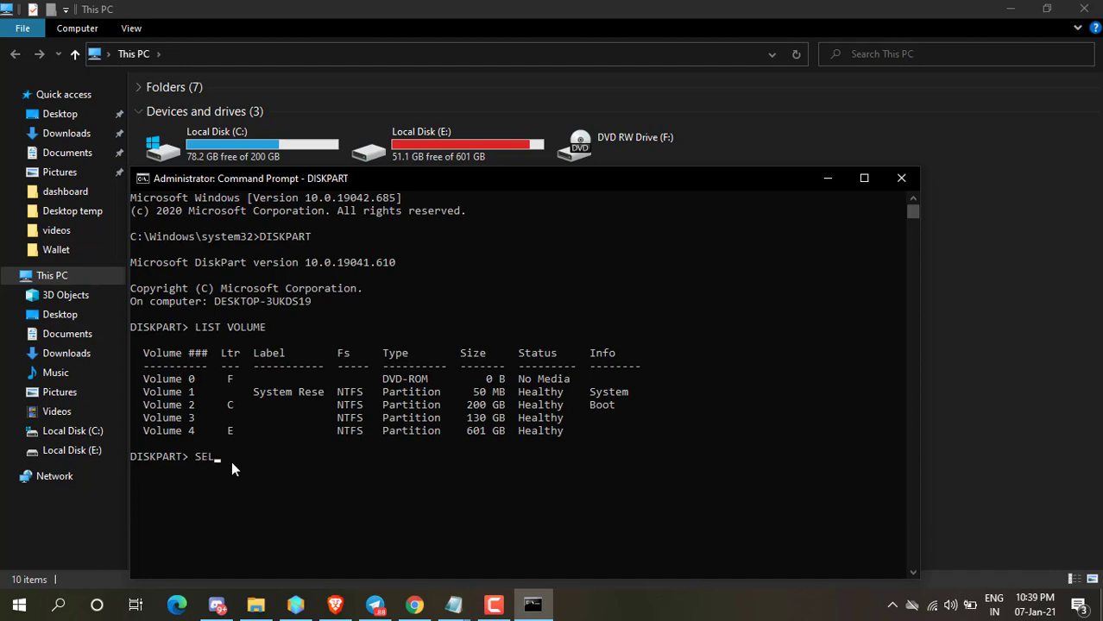
pyautogui.write('ECT')
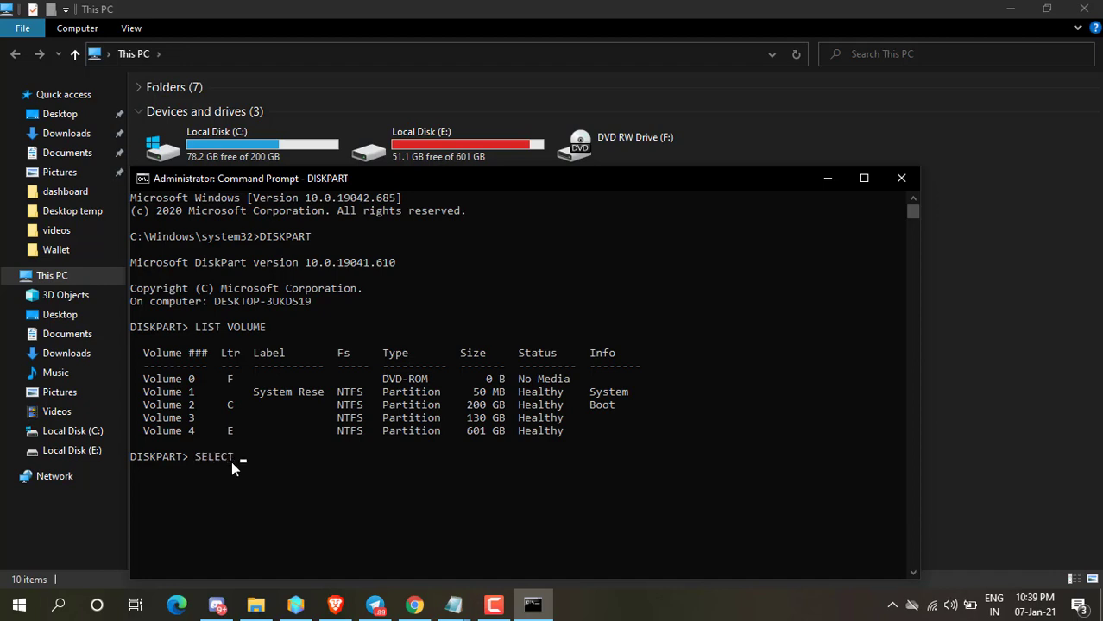
pyautogui.write('VOLUME 3')
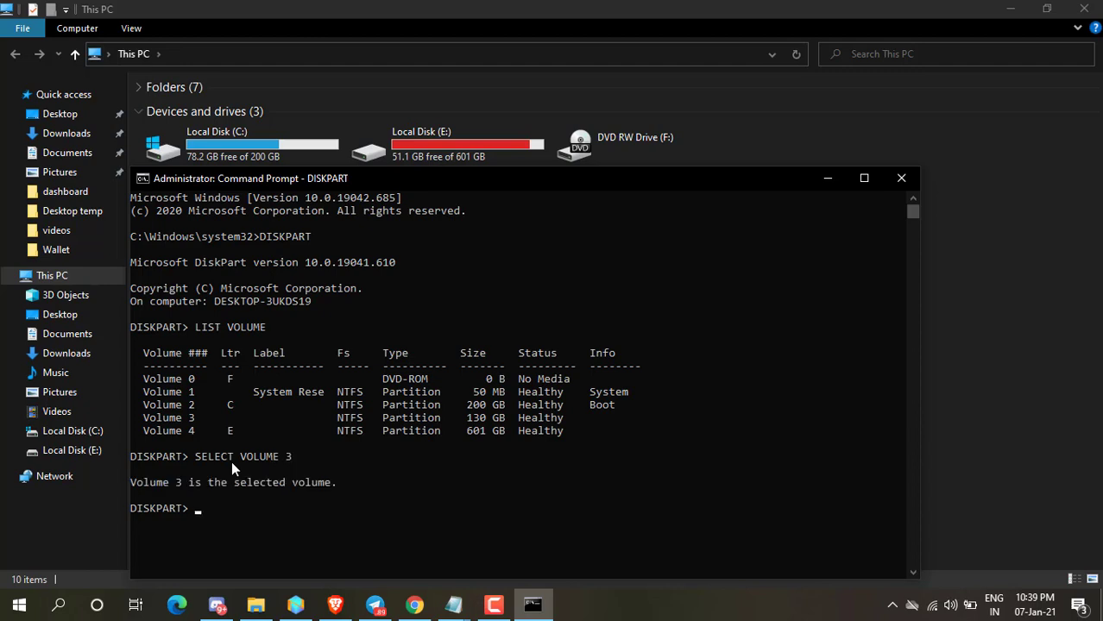
pyautogui.moveTo(250, 524)
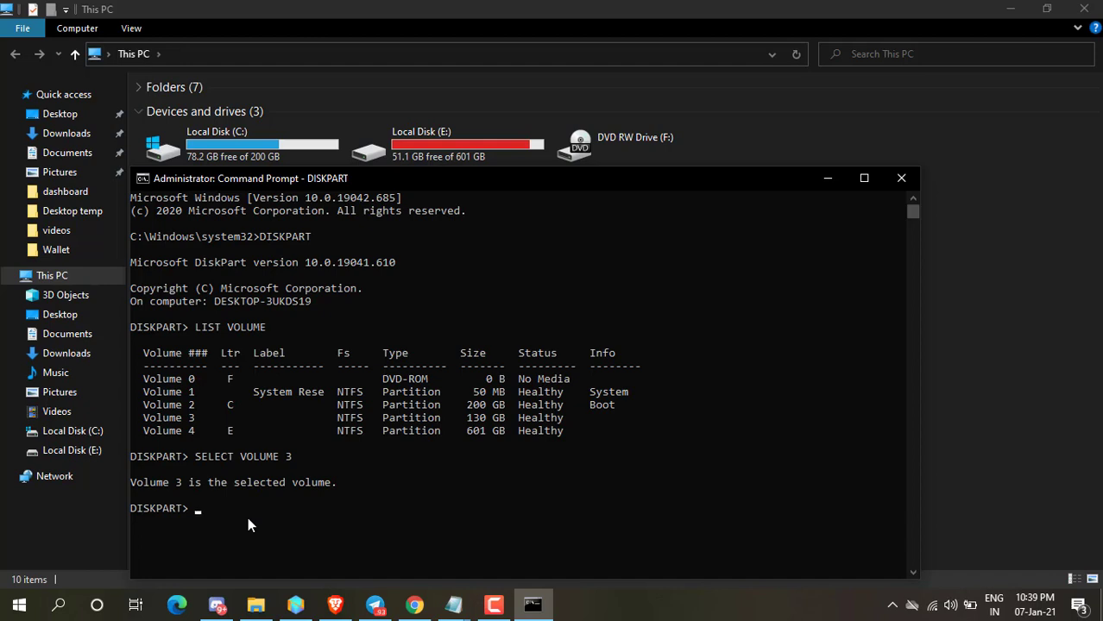
# Enter ASSIGN LETTER D for the selected volume
pyautogui.write('ASS')
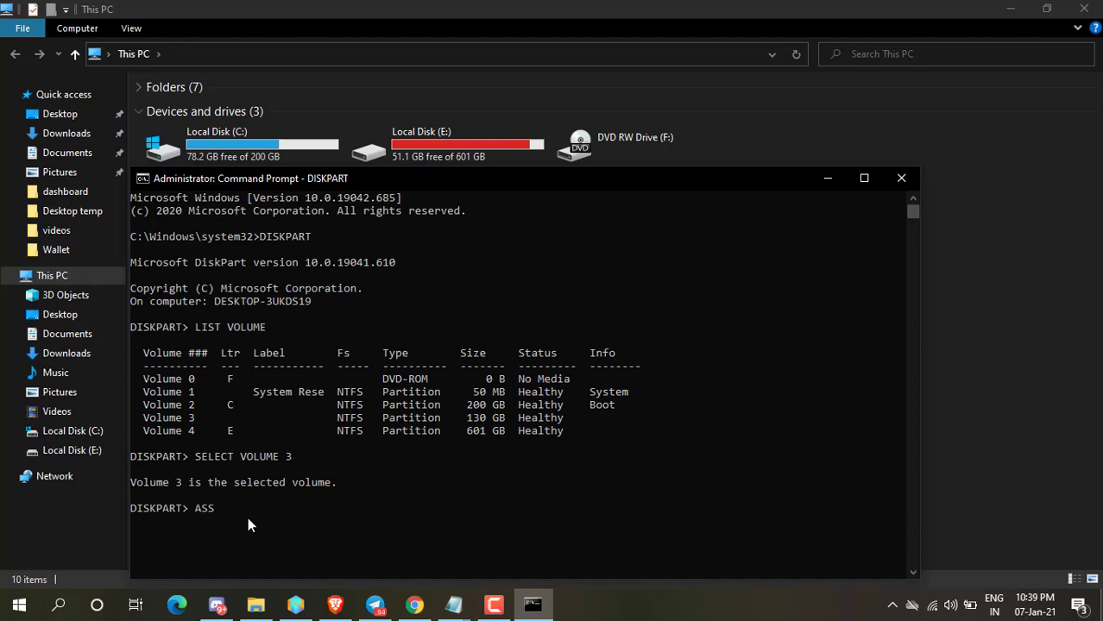
pyautogui.write('IGN')
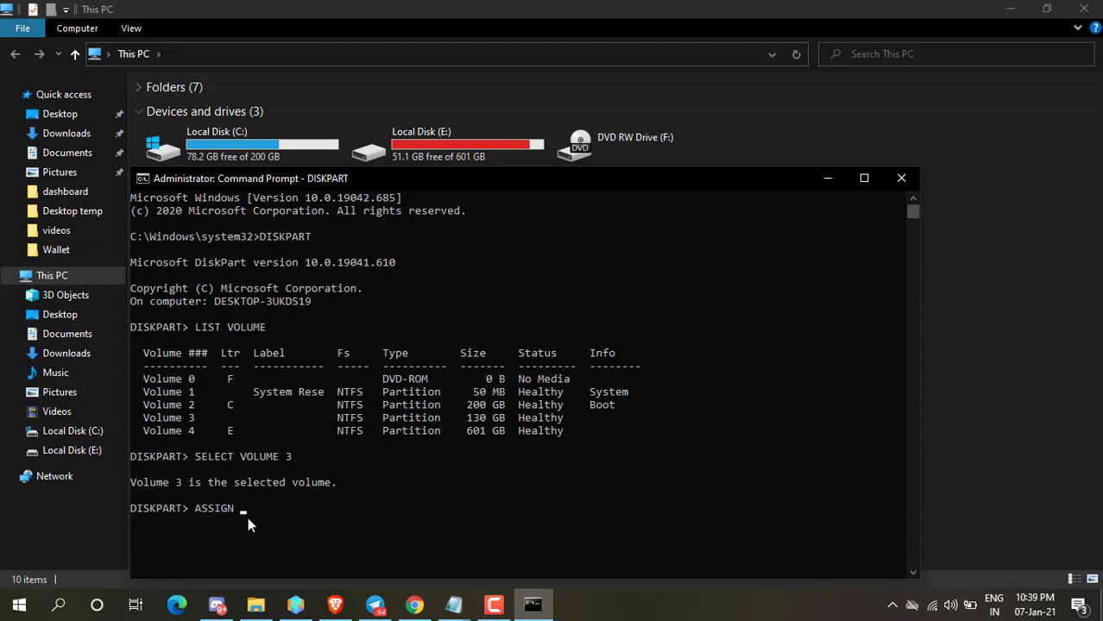
pyautogui.write('LETTER')
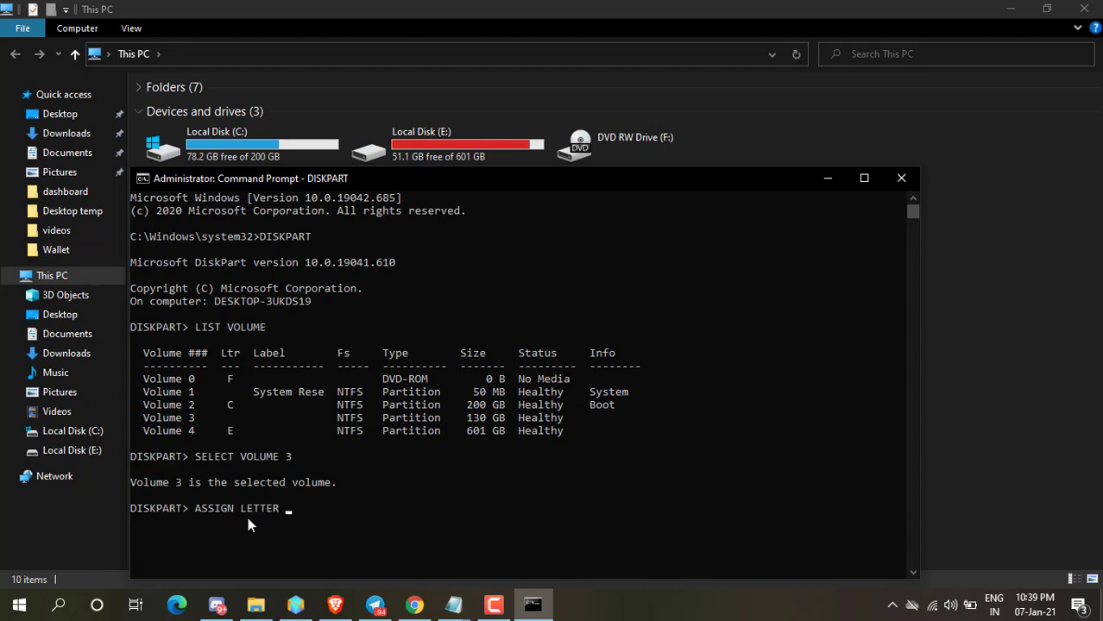
pyautogui.write('D')
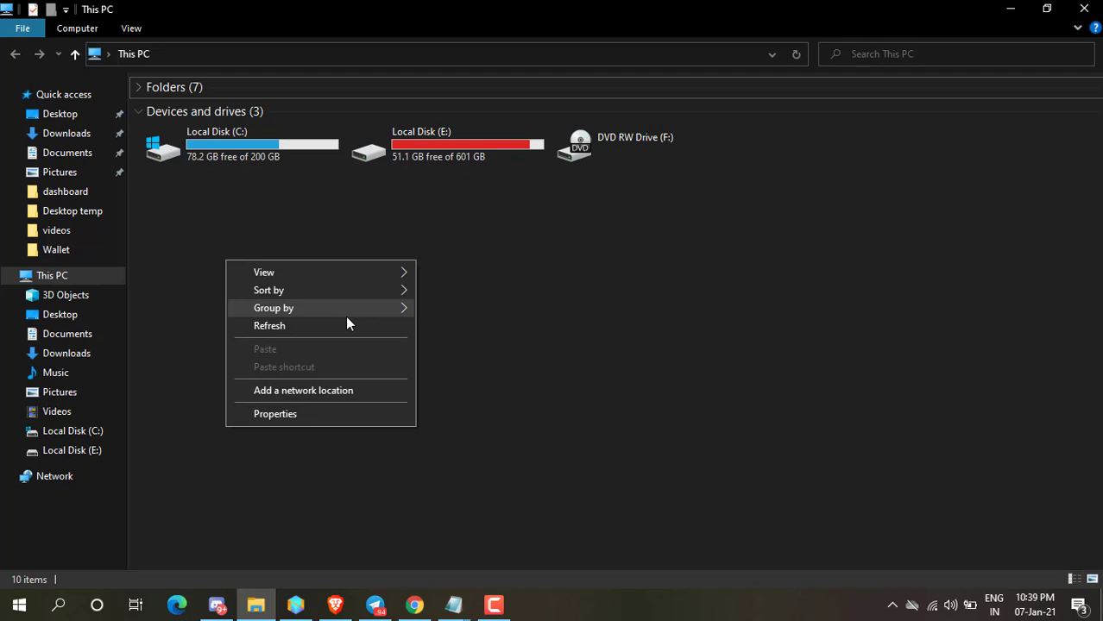
# Refresh This PC so Local Disk (D:) reappears with 129 GB free
pyautogui.click(269, 326)
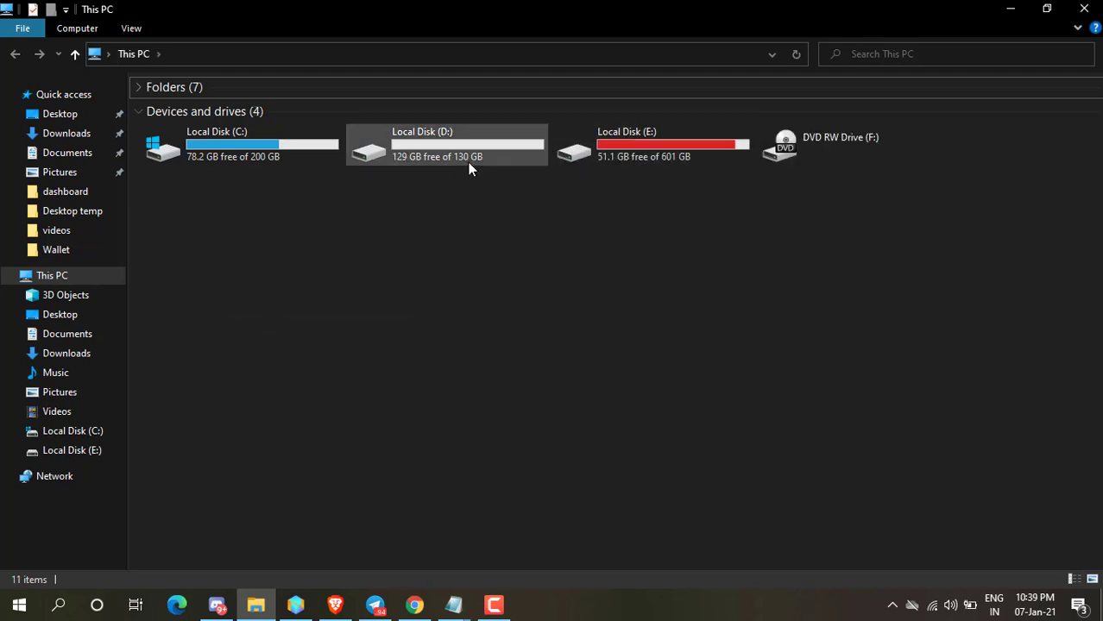
pyautogui.moveTo(569, 296)
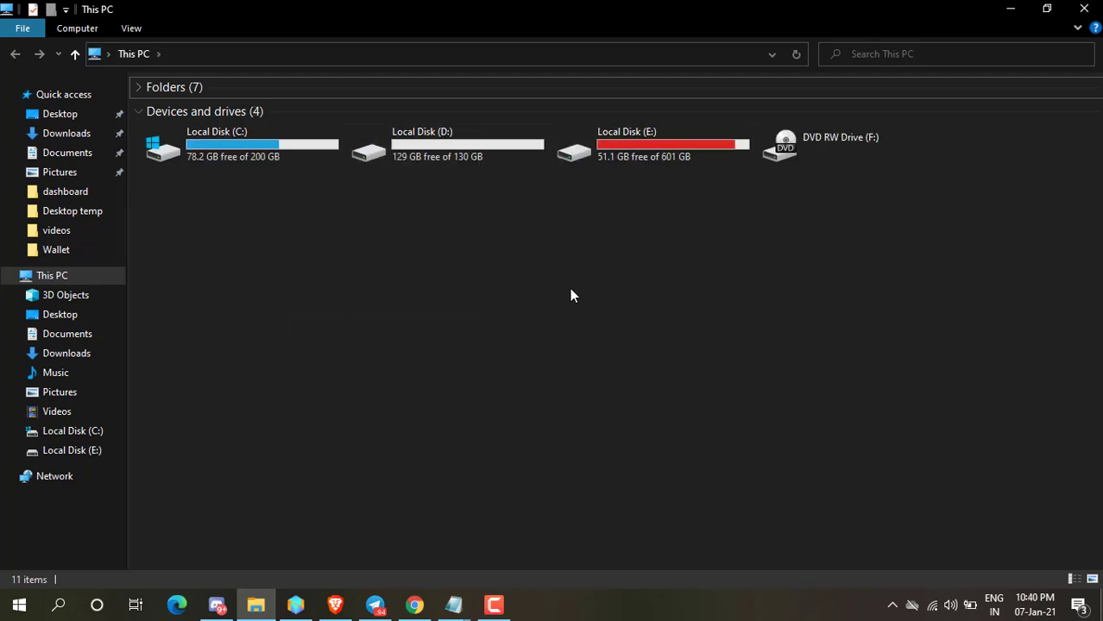
pyautogui.moveTo(698, 302)
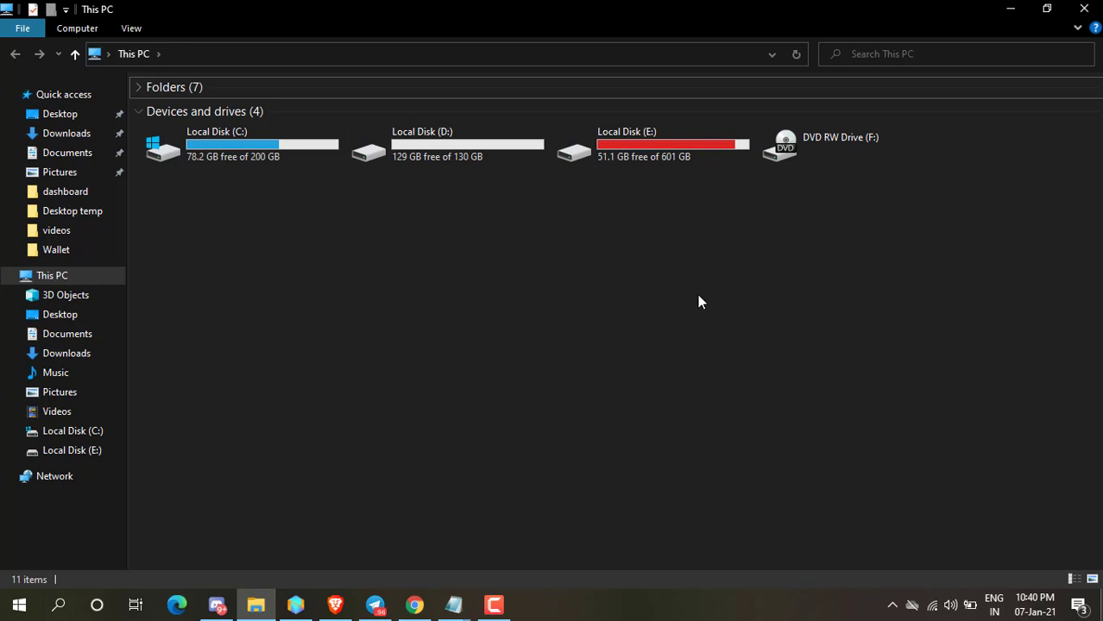
pyautogui.moveTo(701, 301)
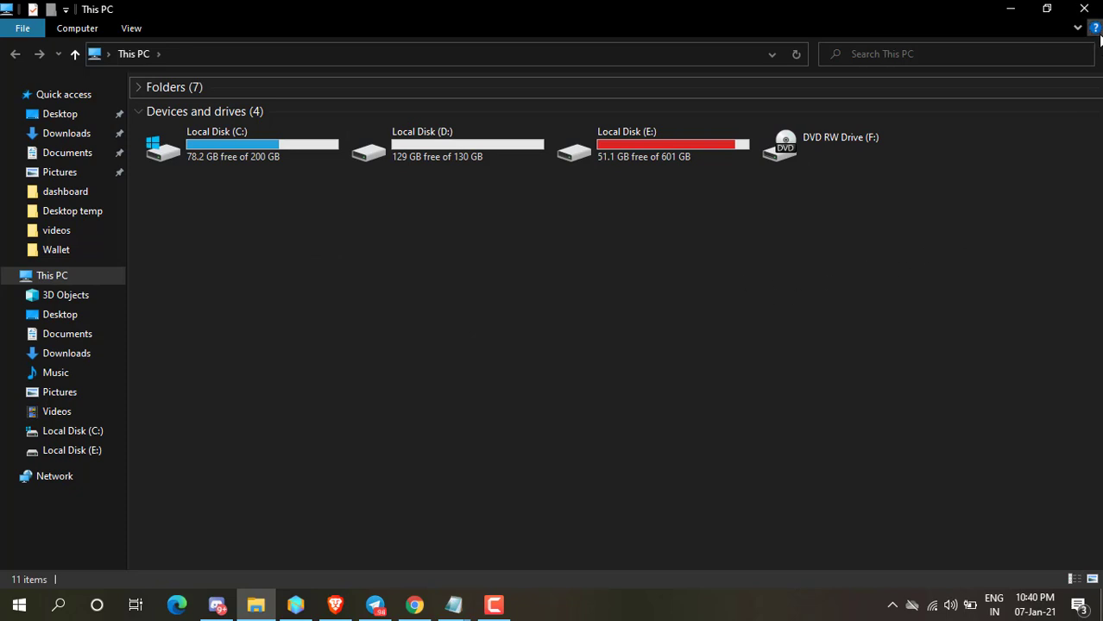
pyautogui.moveTo(1094, 28)
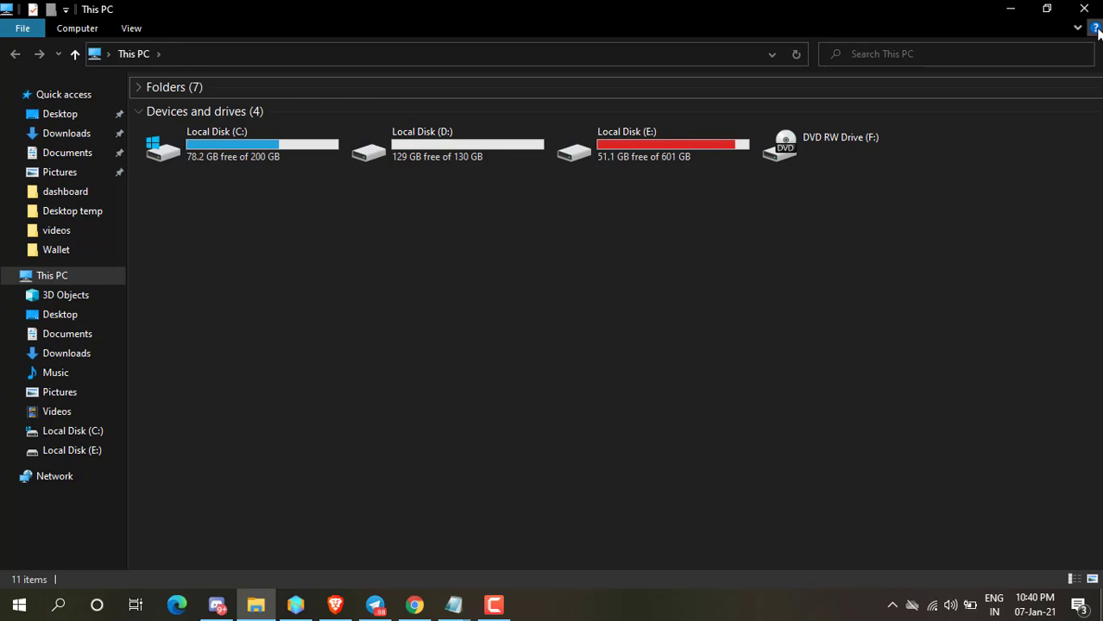